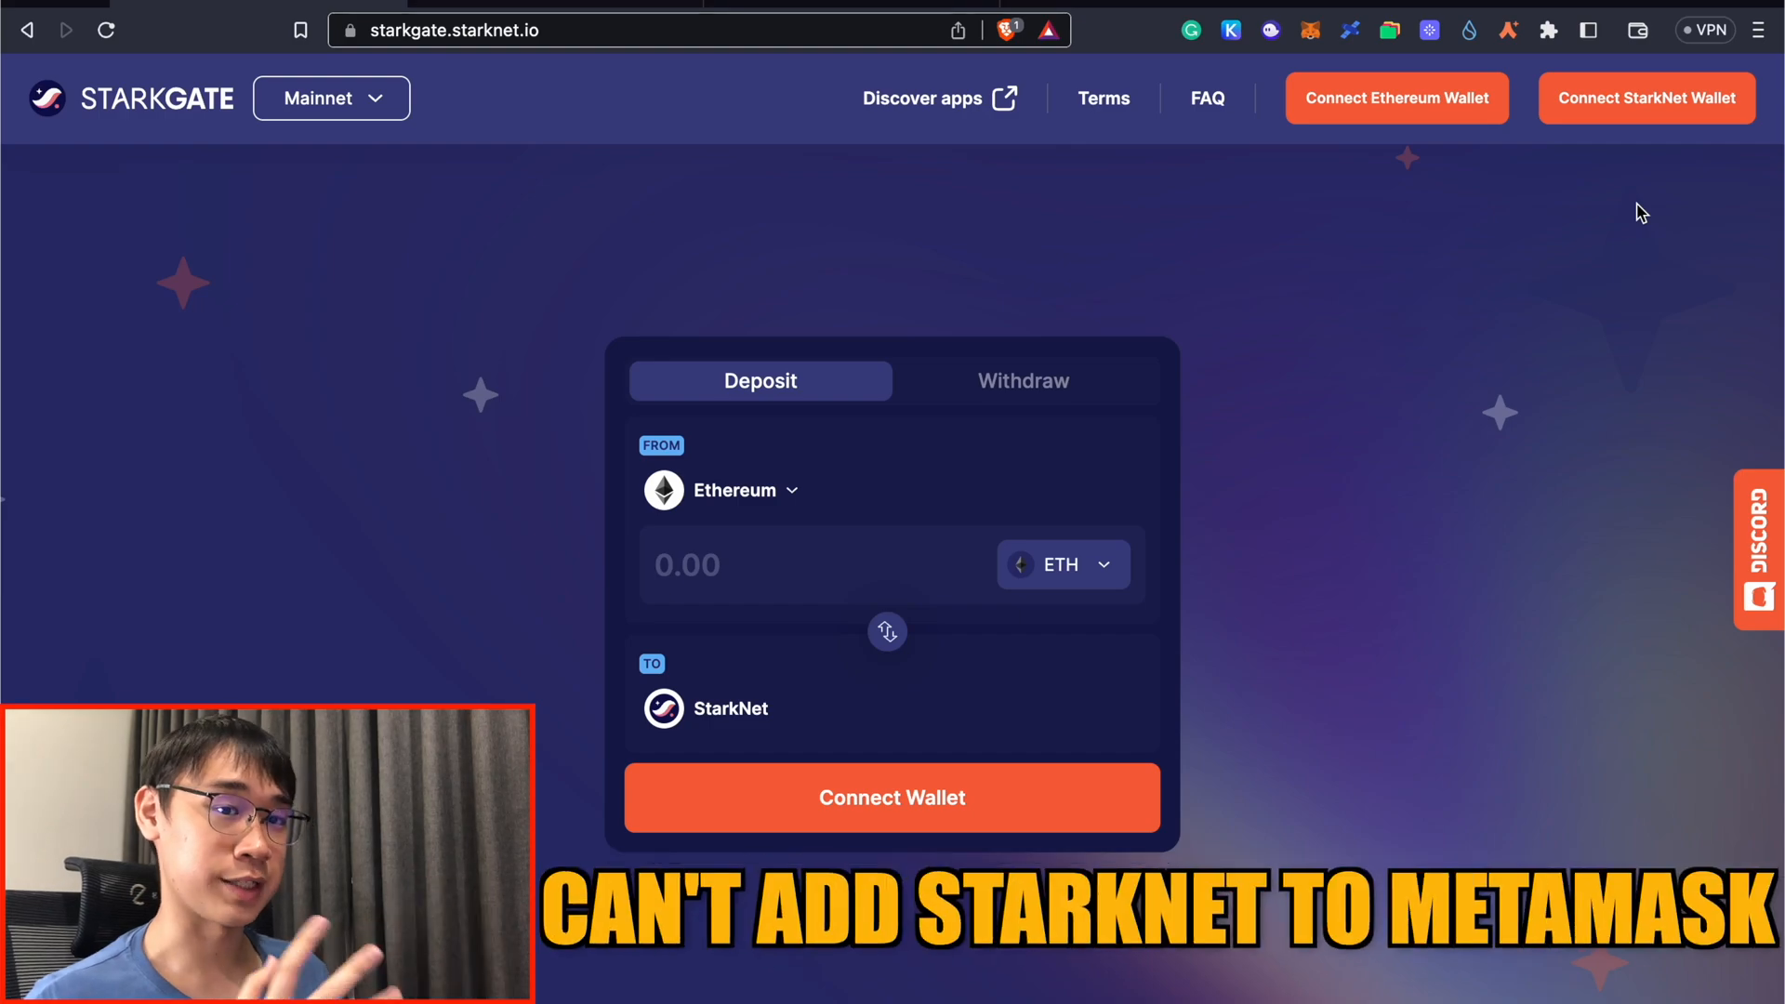
# Step: Connect the Ethereum and StarkNet wallets to StarkGate so the ETH balance appears
pyautogui.click(893, 798)
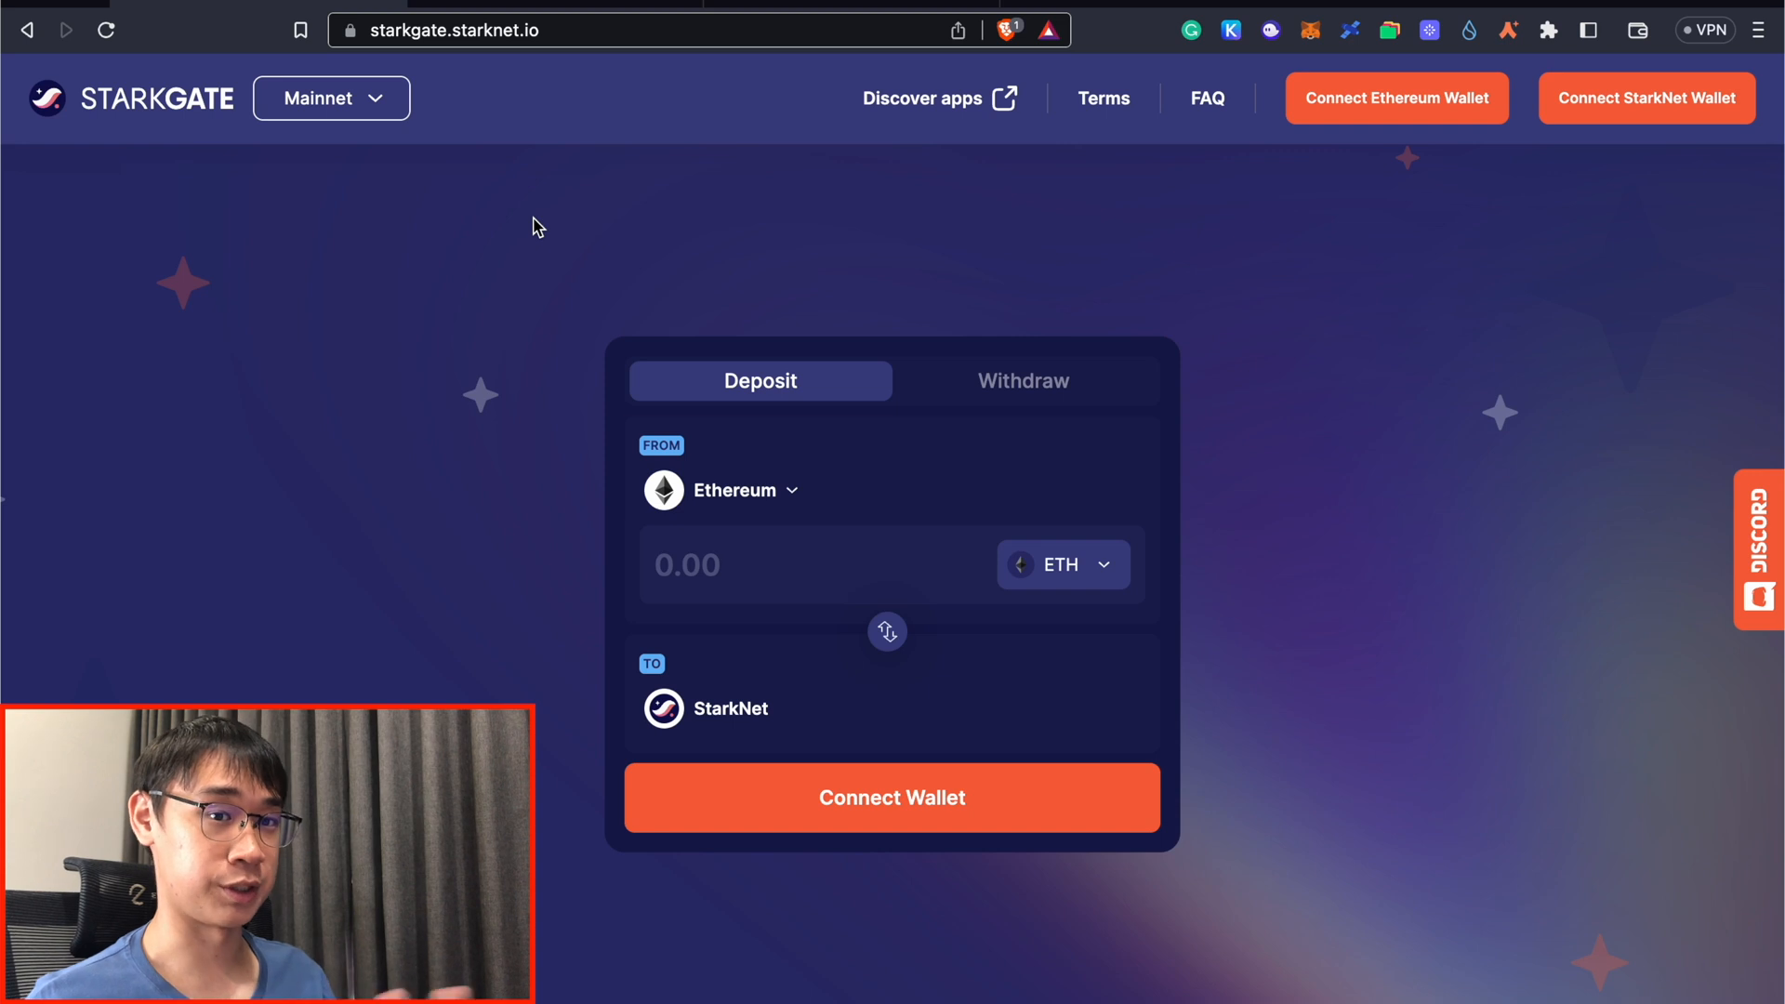
pyautogui.click(1399, 96)
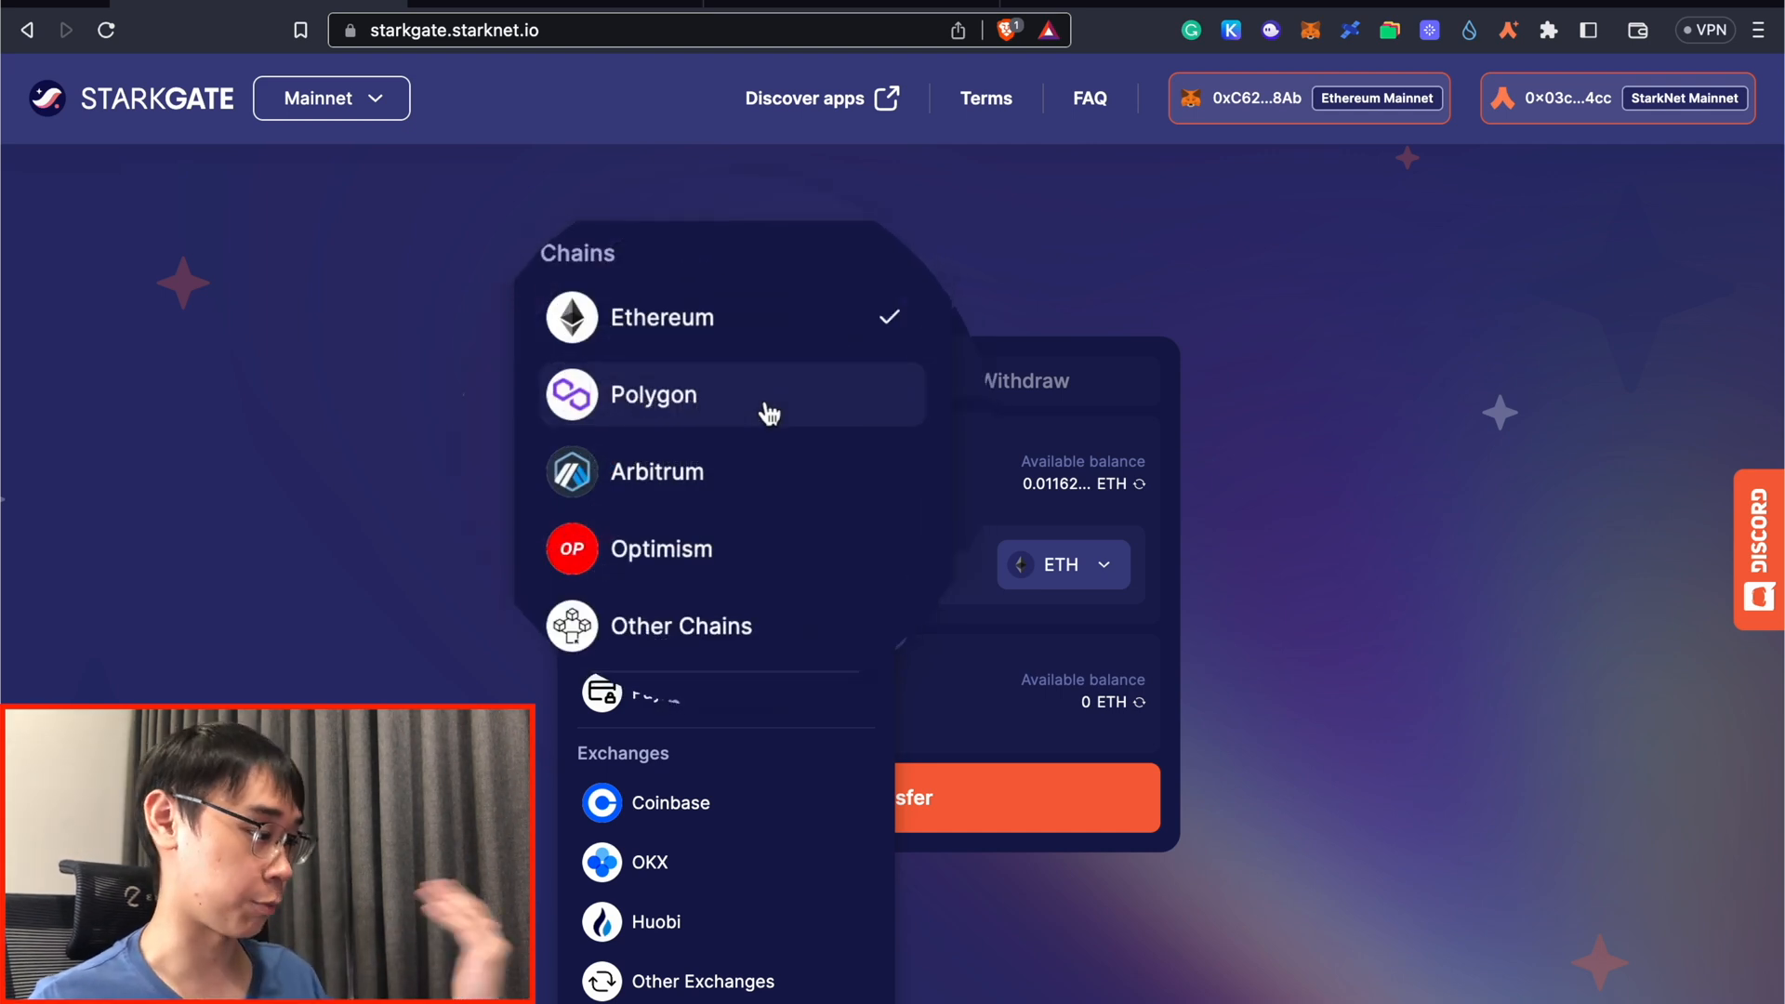
# Step: Set the Orbiter bridge to send ETH from Polygon with Starknet as the destination chain
pyautogui.click(655, 395)
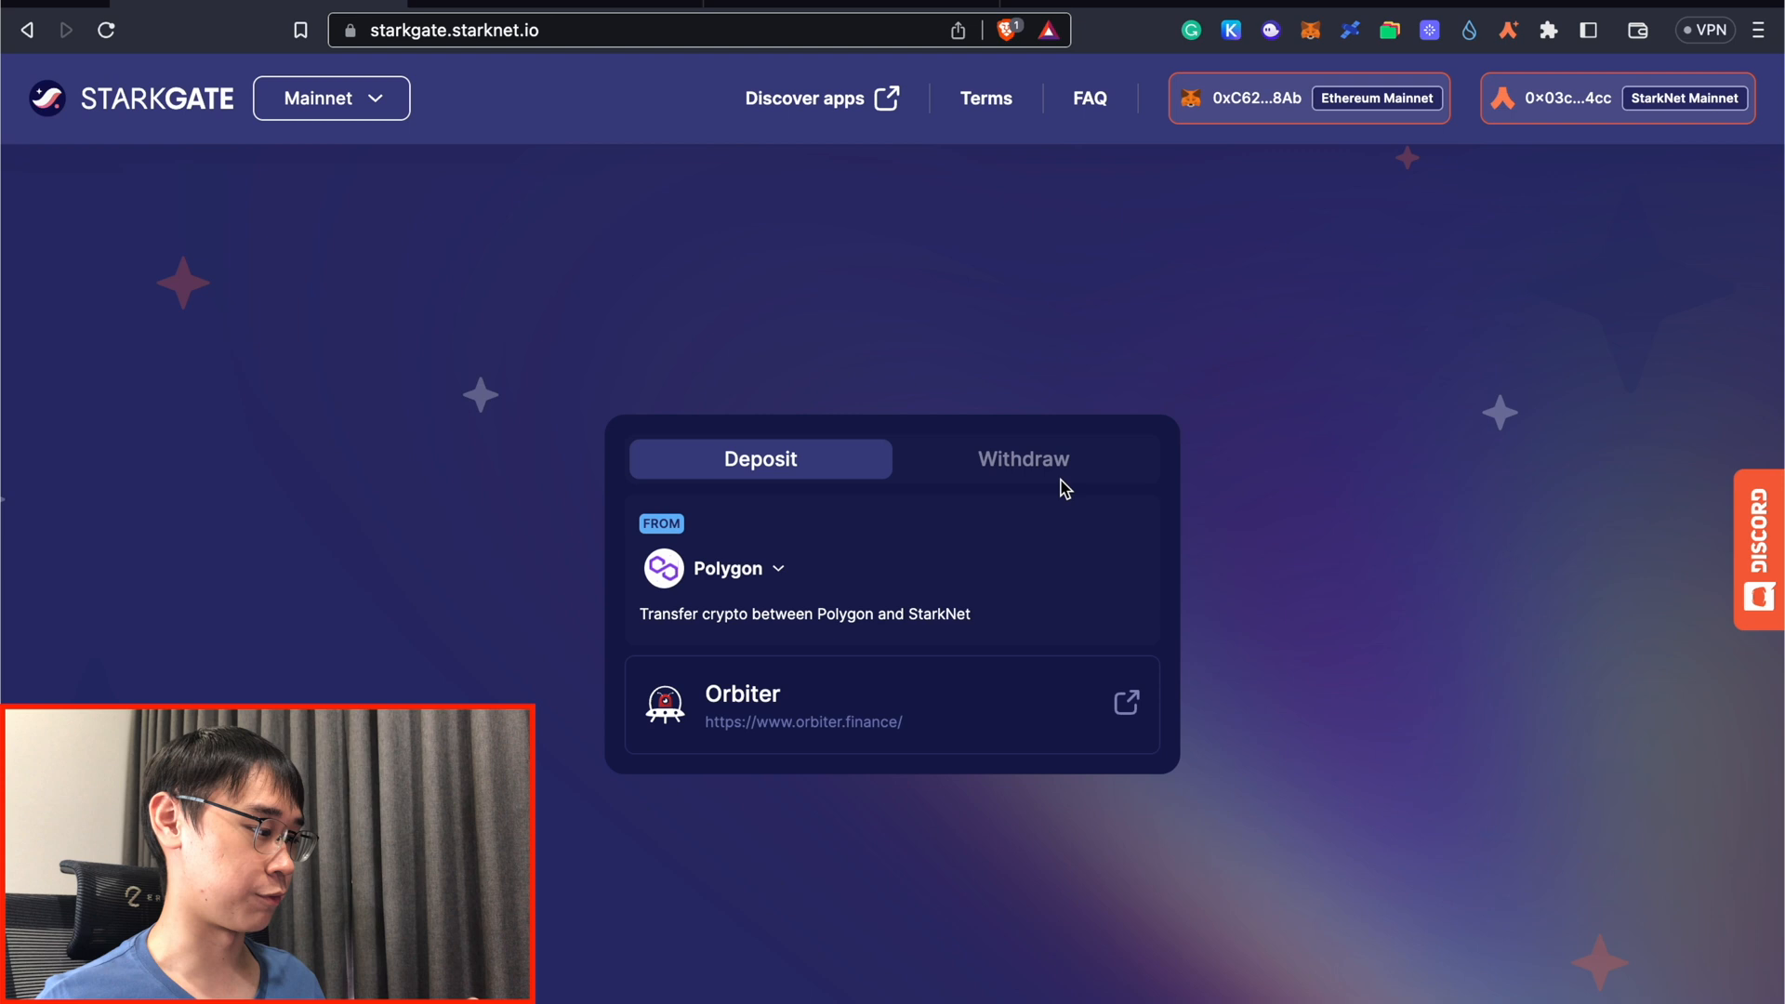
pyautogui.click(744, 694)
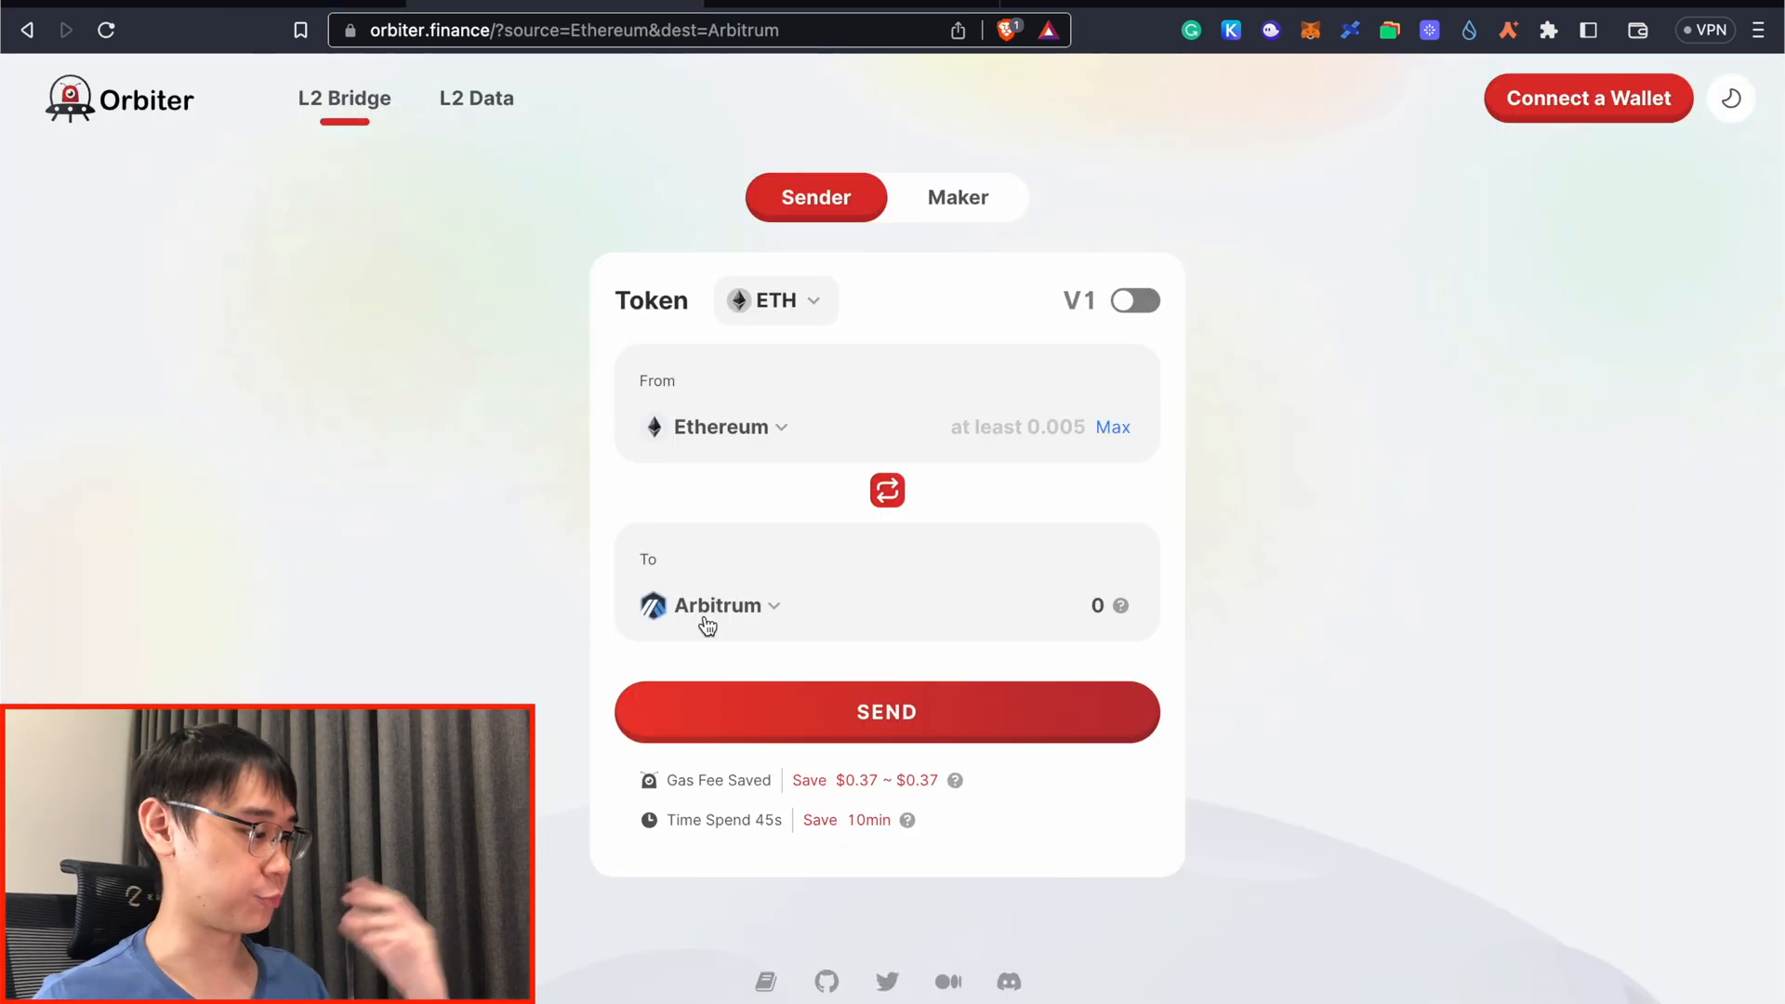
pyautogui.click(1589, 96)
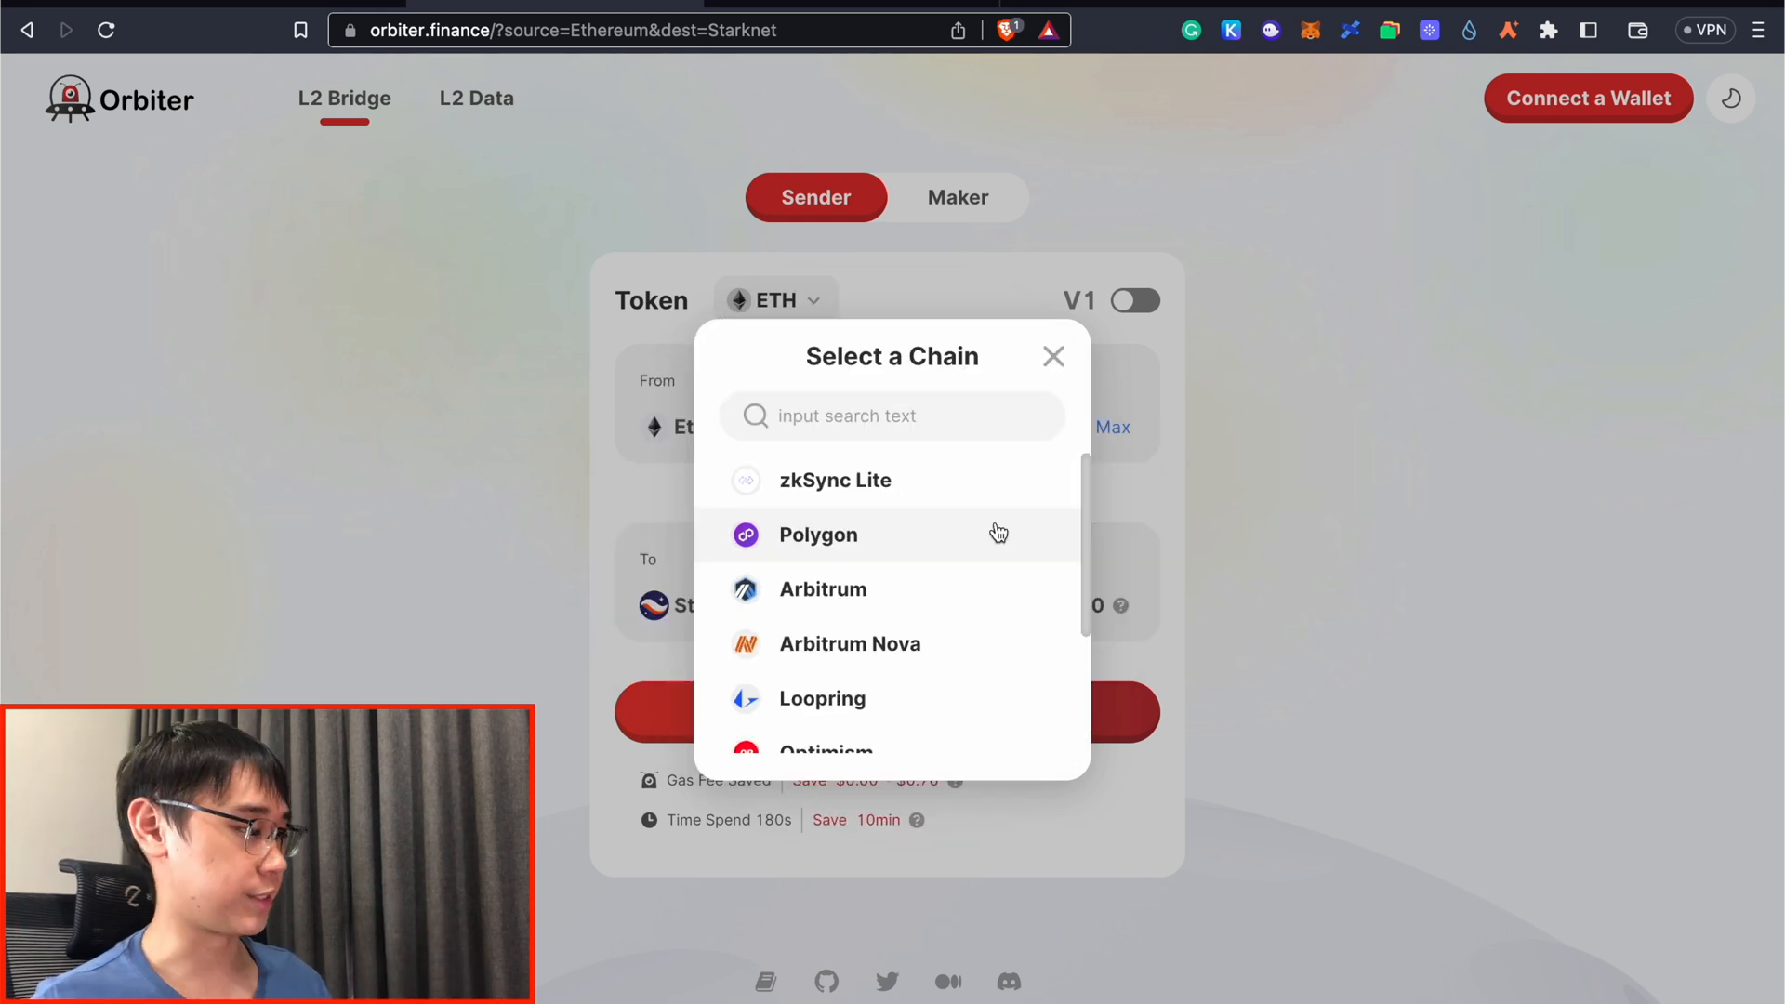
pyautogui.scroll(-3)
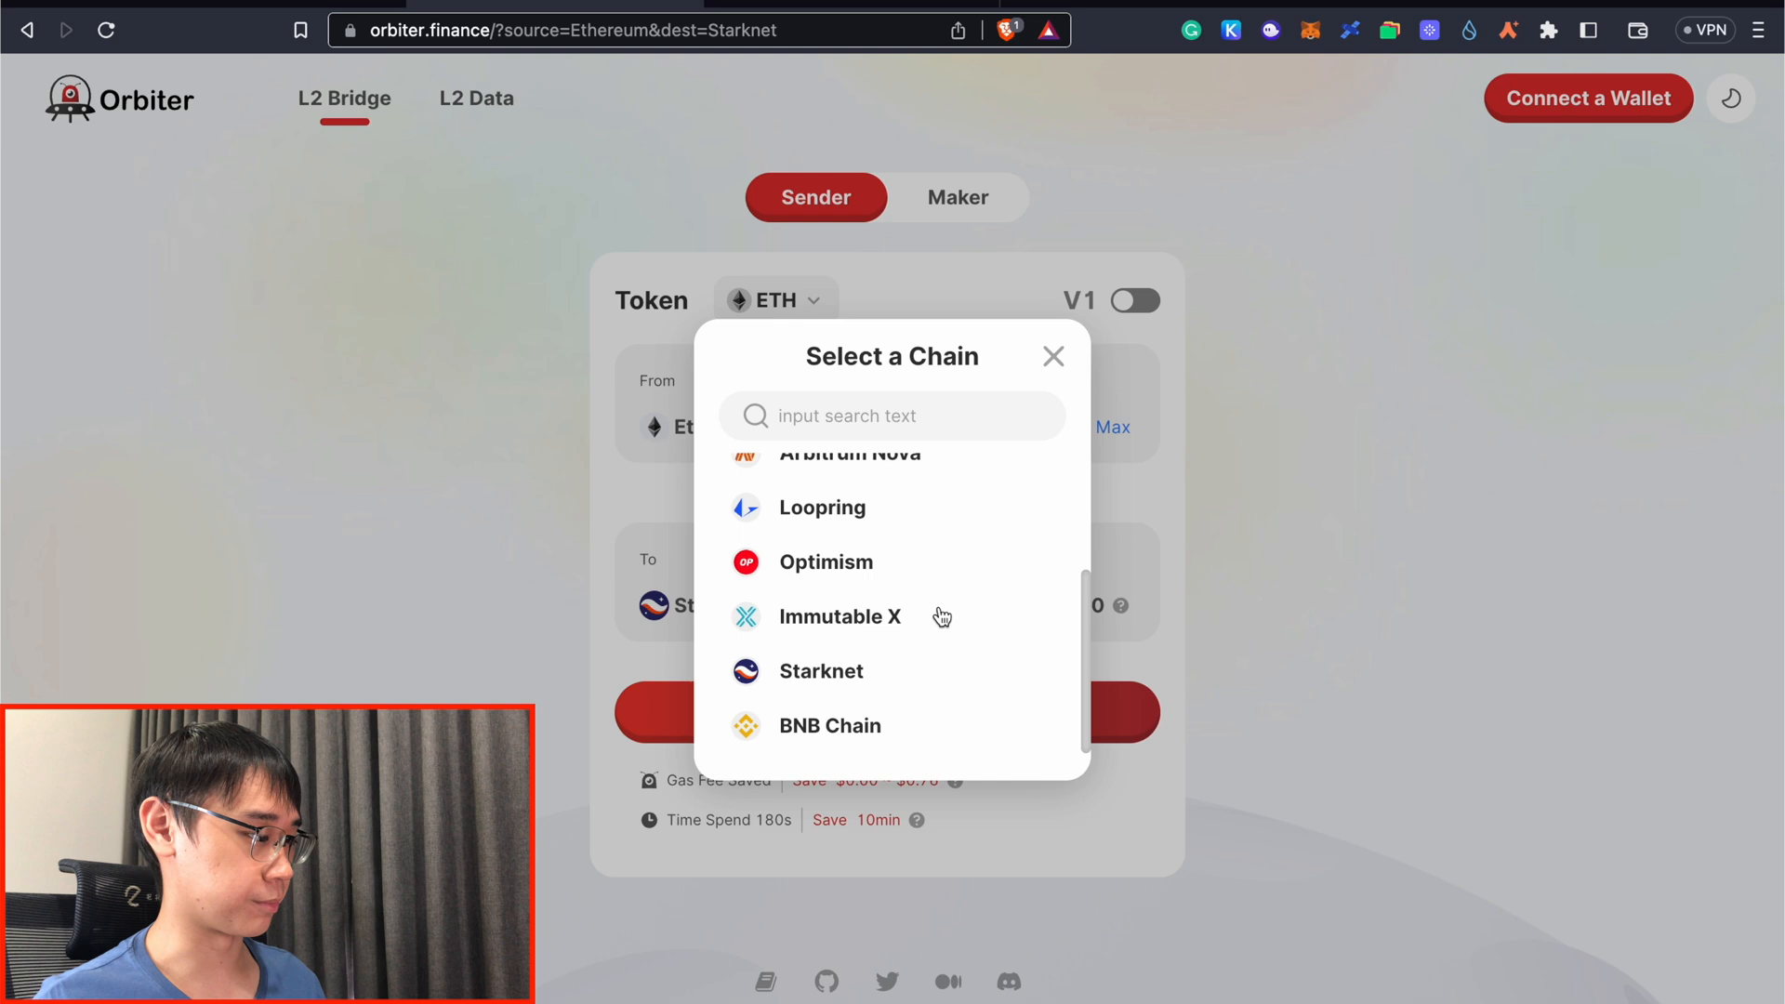
pyautogui.moveTo(922, 725)
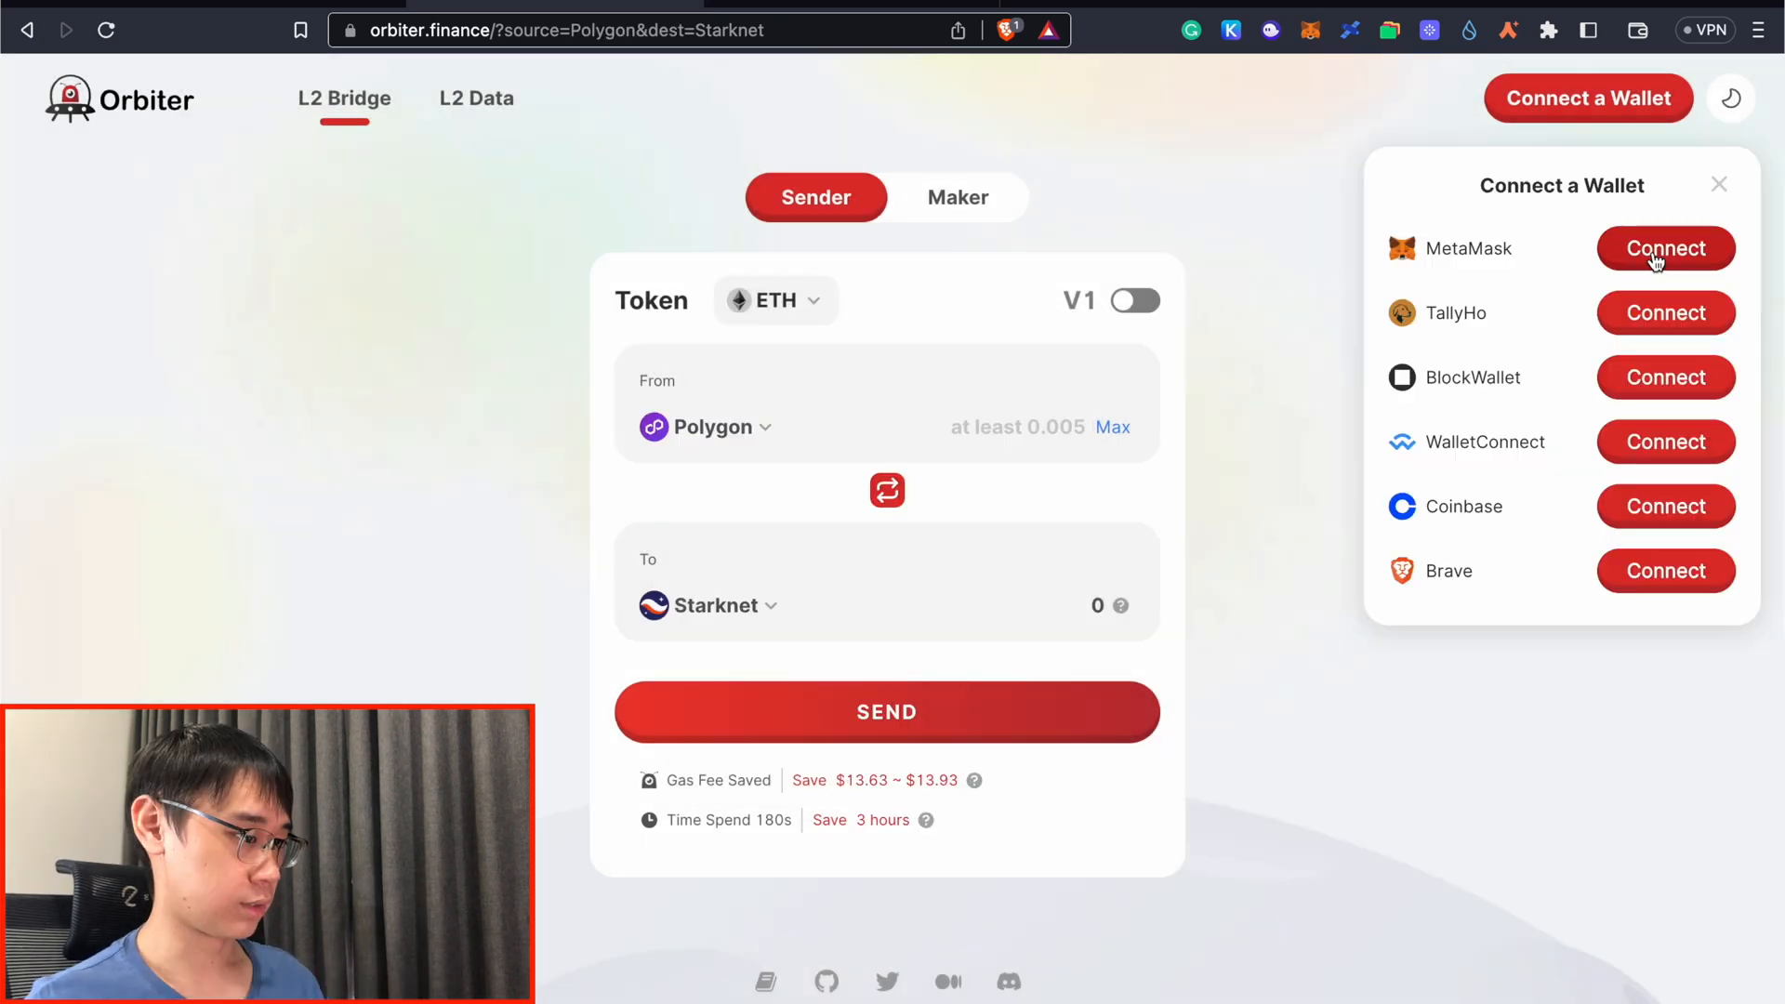
# Step: Connect MetaMask to the bridge so the 0.078943 Polygon balance shows
pyautogui.click(1664, 249)
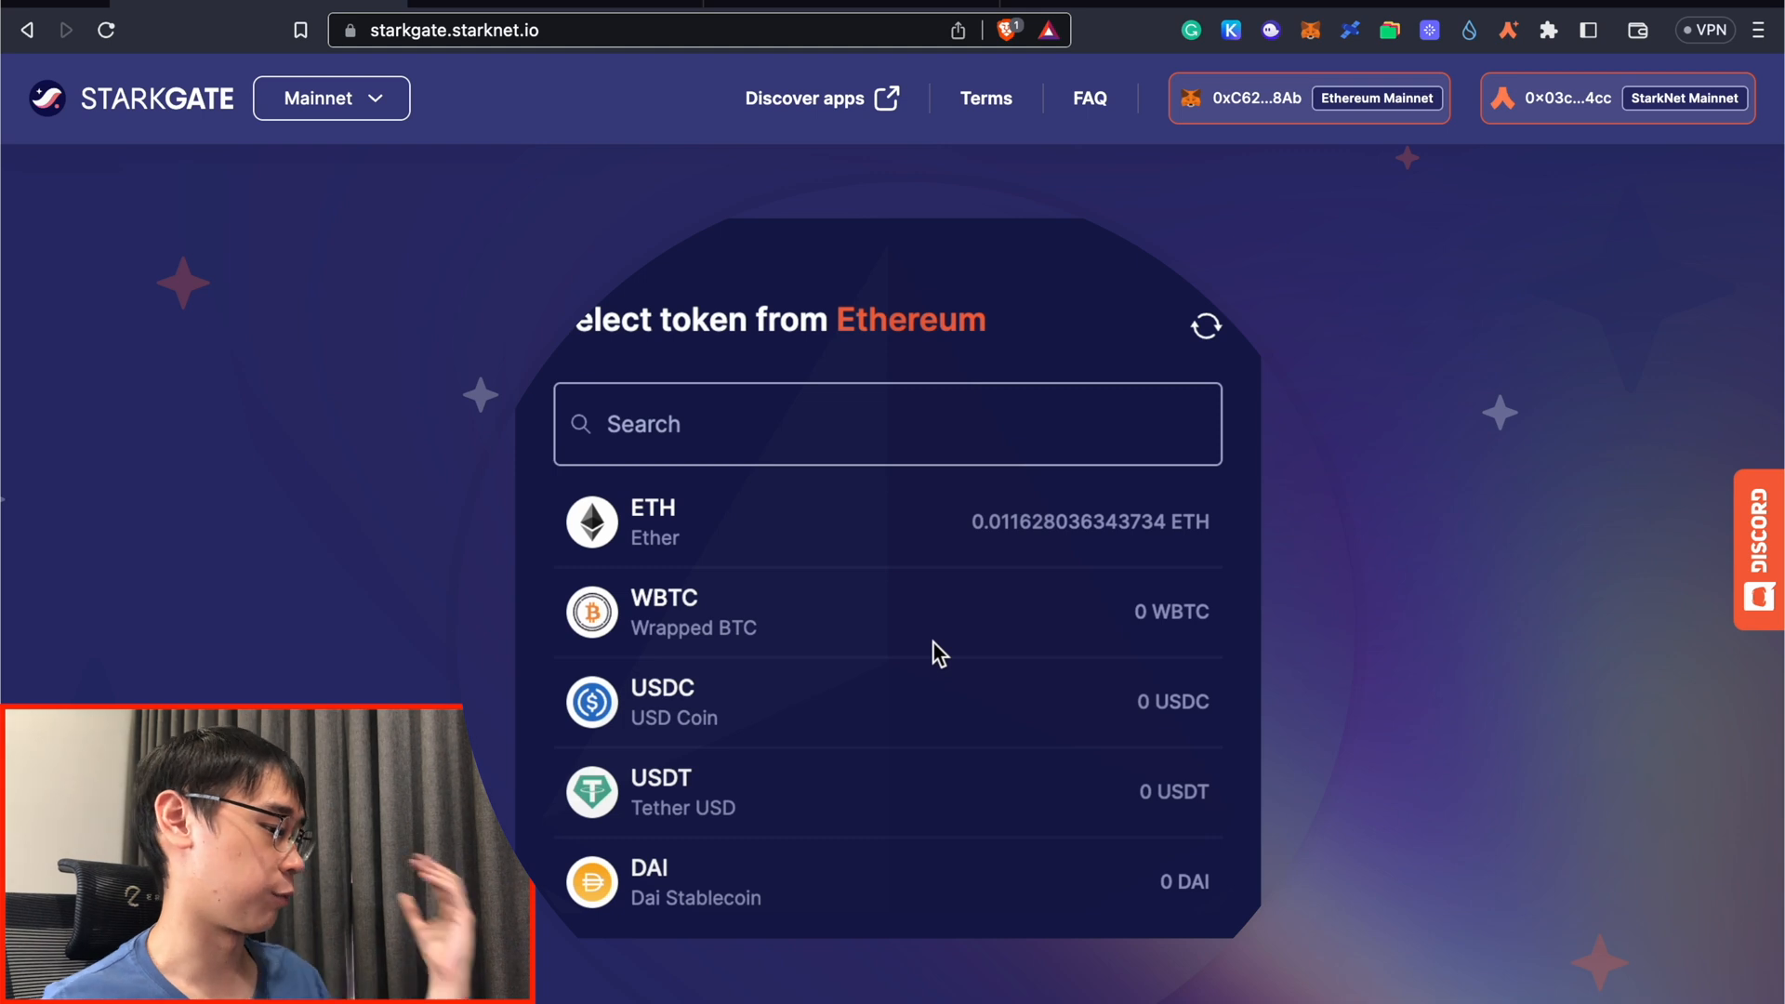
pyautogui.moveTo(937, 800)
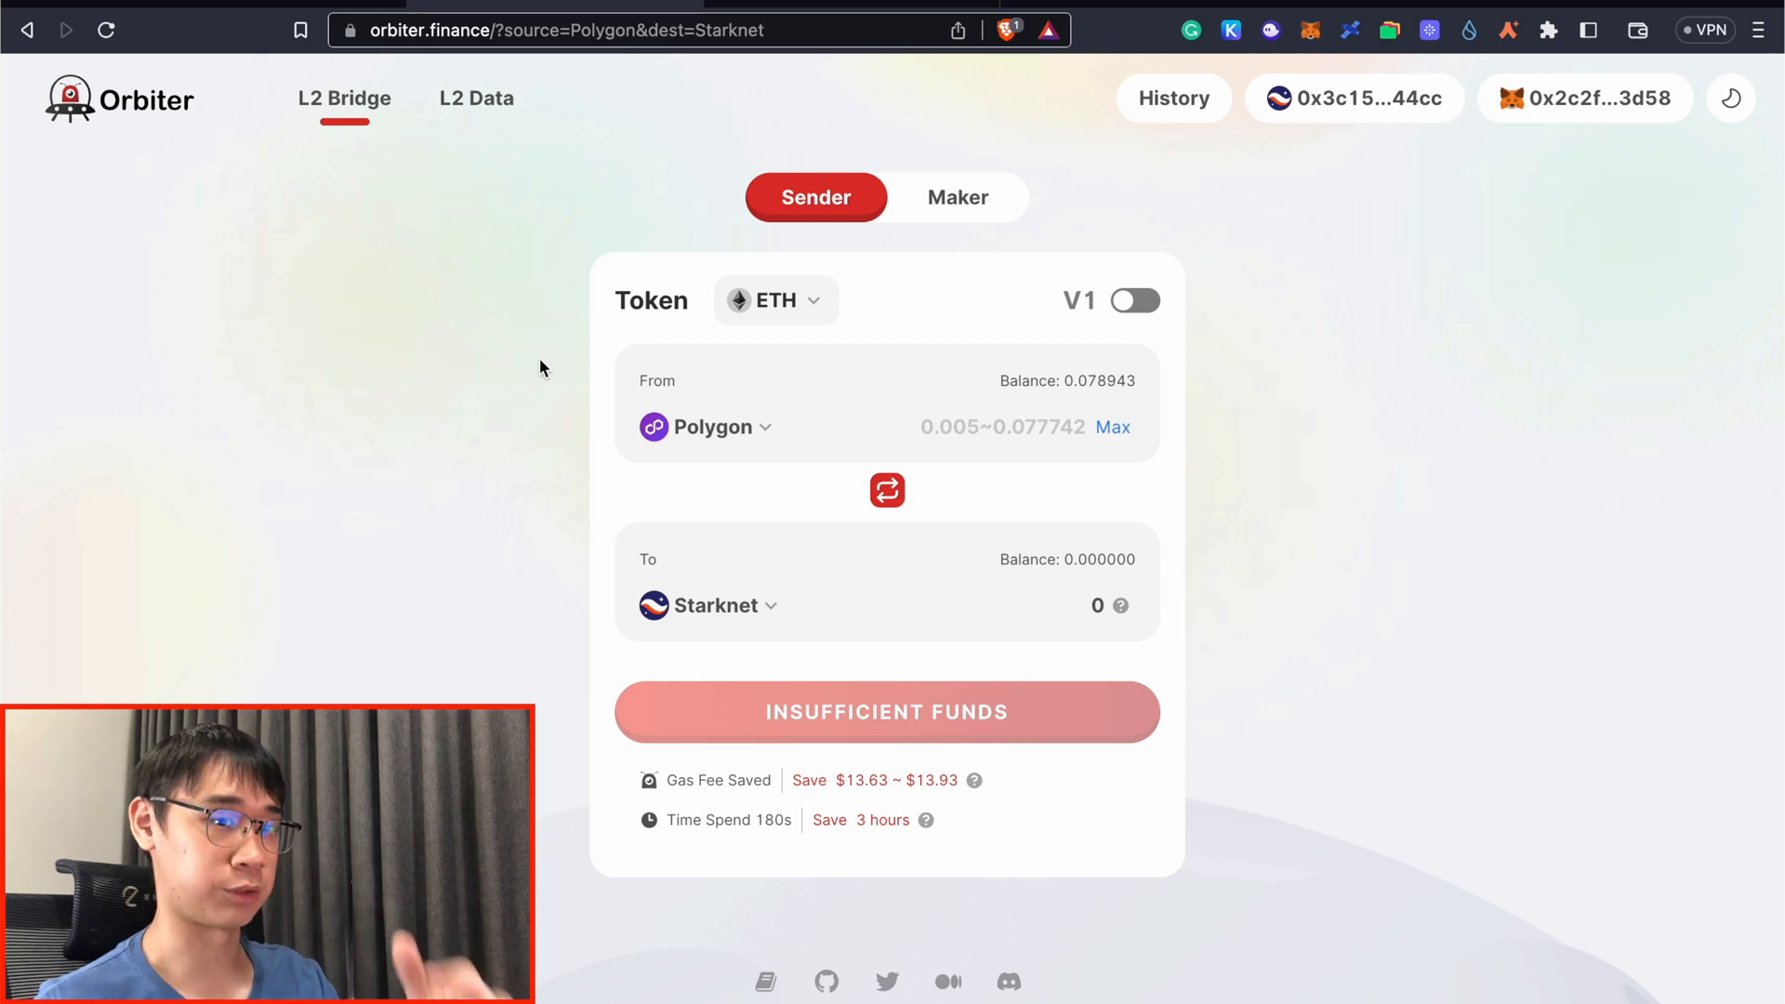
# Step: Enter 0.02 ETH as the amount and bring up the Polygon-to-Starknet confirmation summary
pyautogui.click(776, 299)
pyautogui.write('0.02')
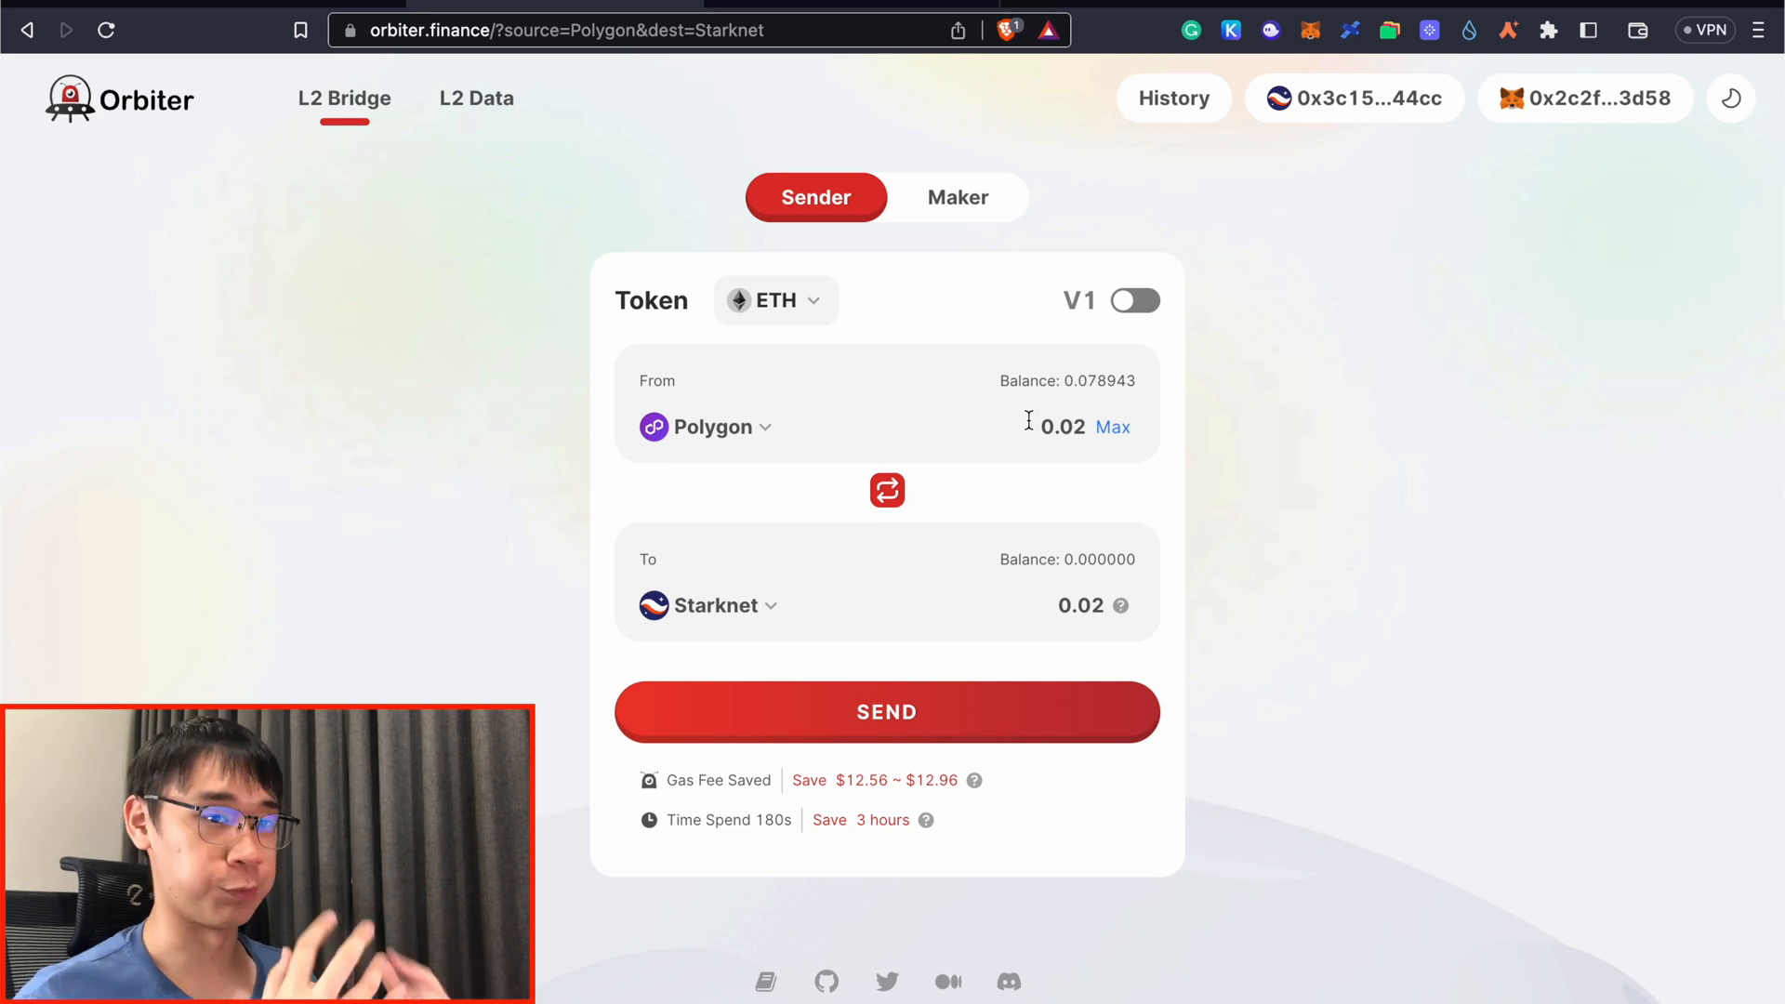
pyautogui.click(887, 713)
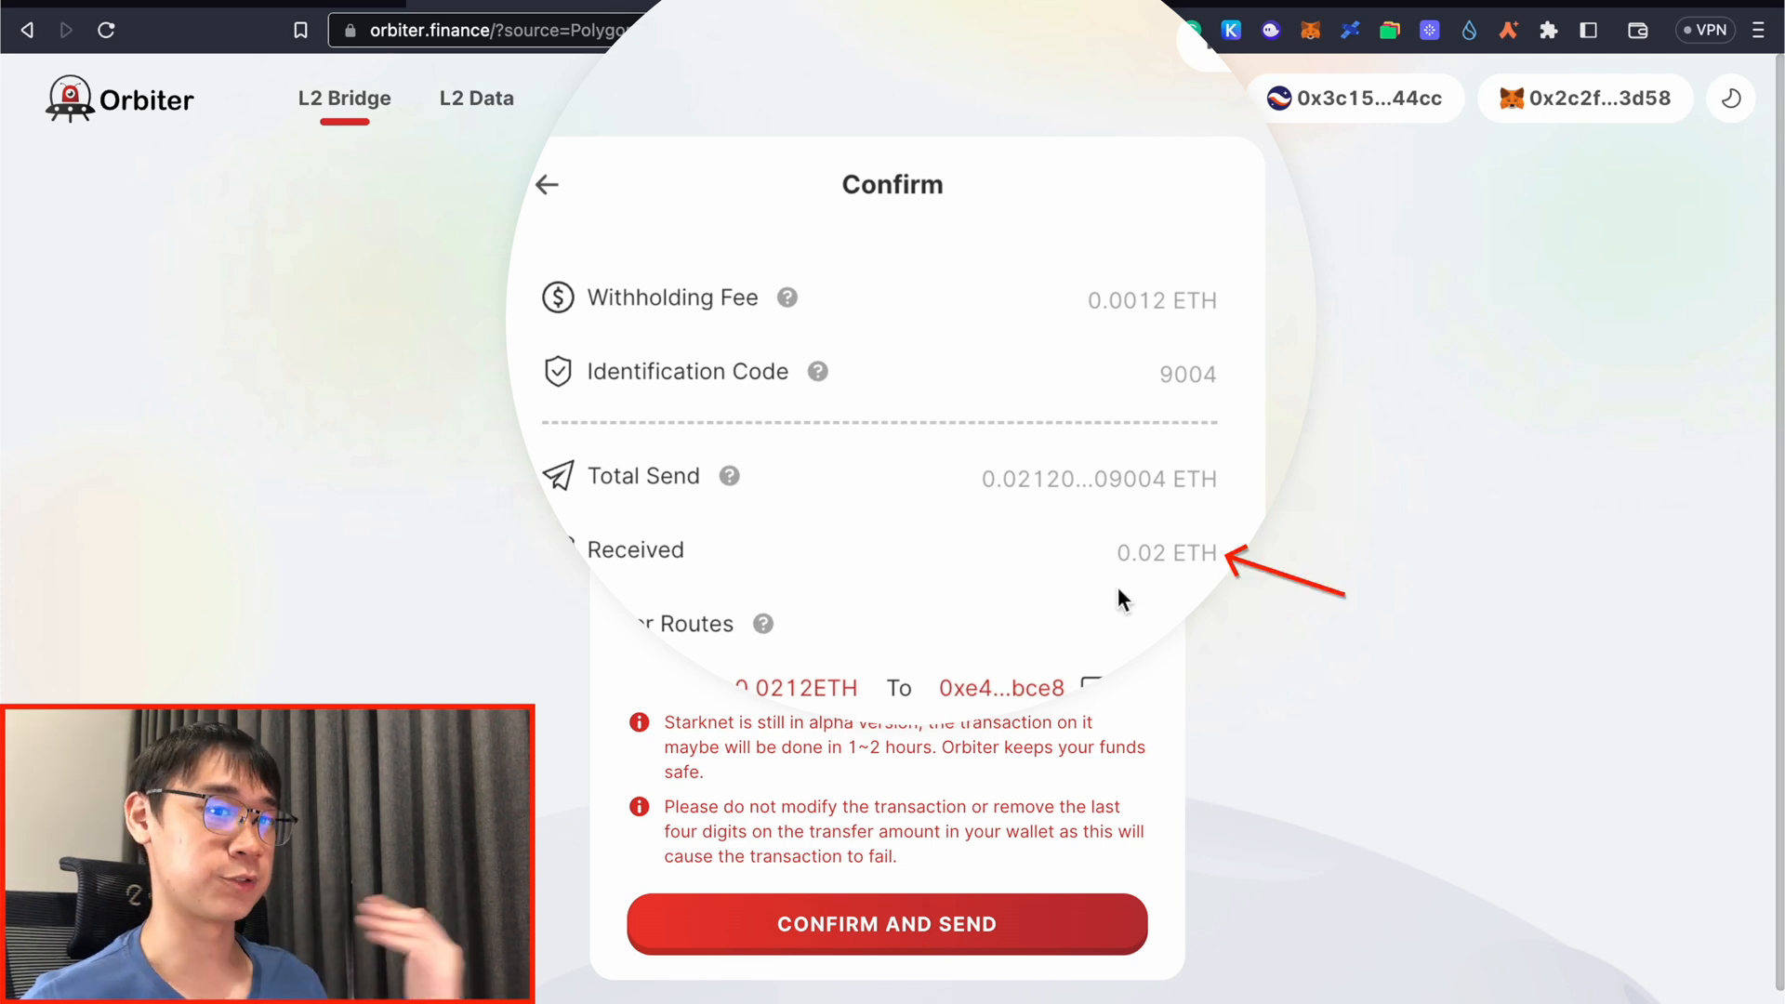
# Step: Confirm the 0.02 ETH send and approve the WETH spending cap in MetaMask
pyautogui.click(885, 925)
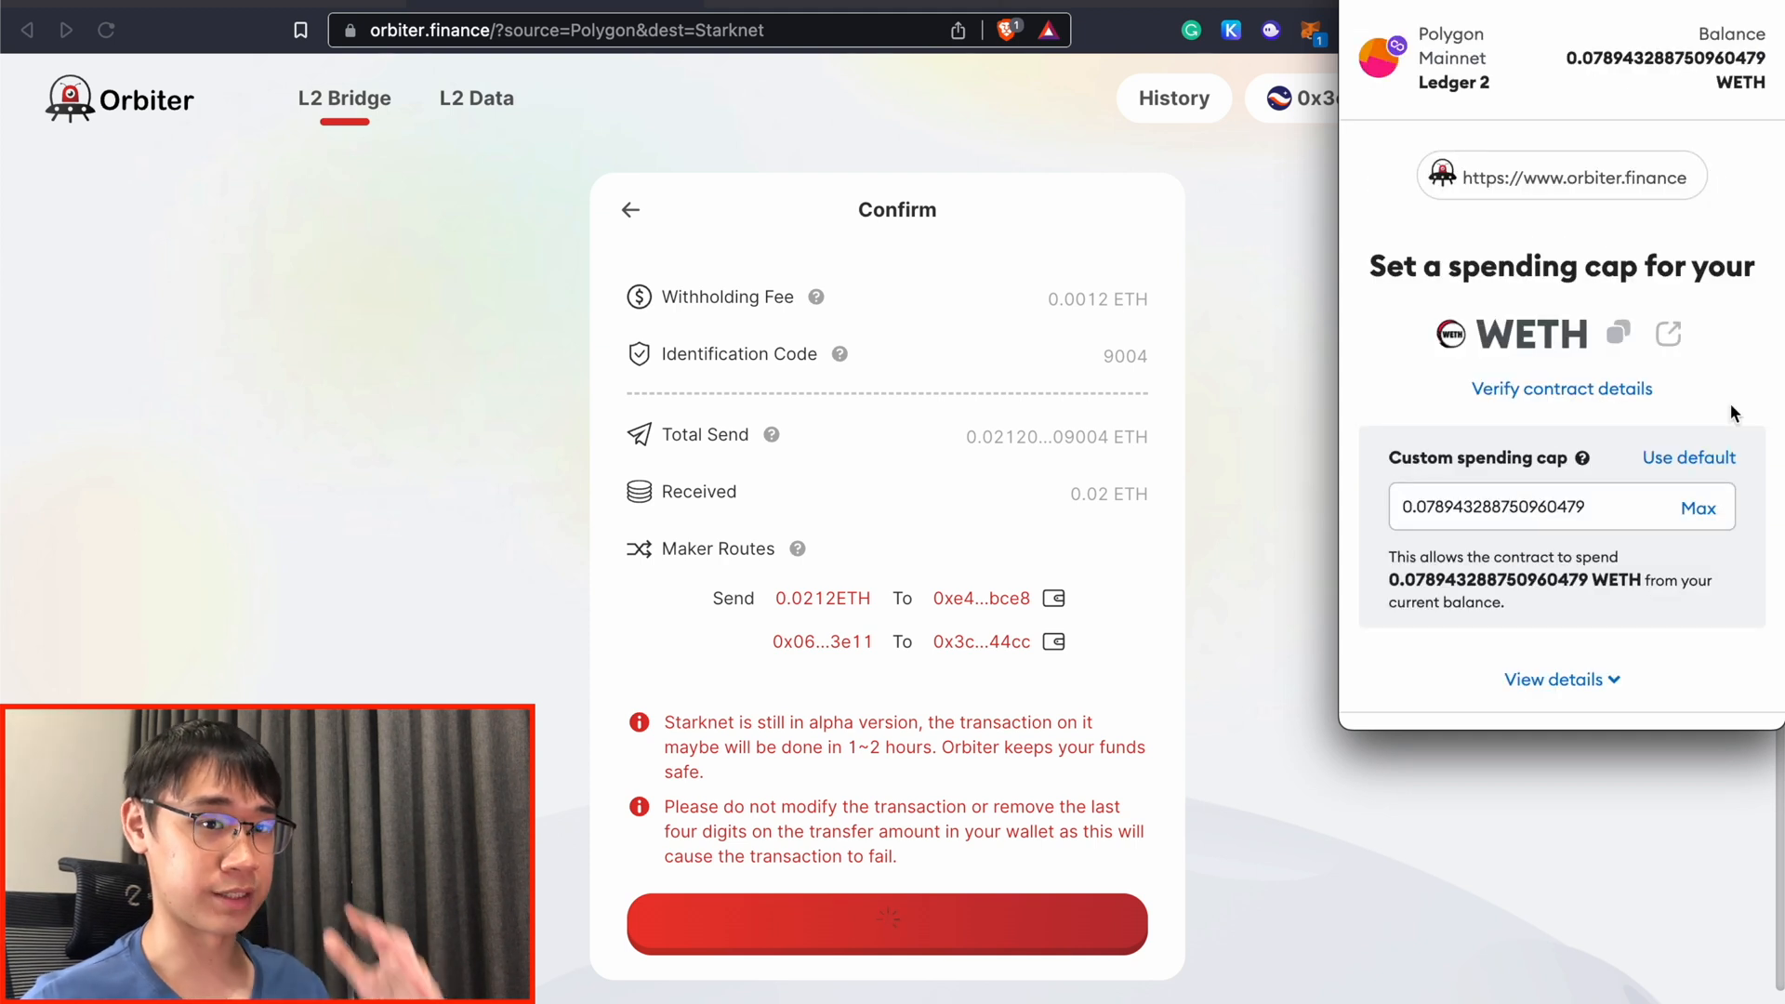
pyautogui.moveTo(1681, 618)
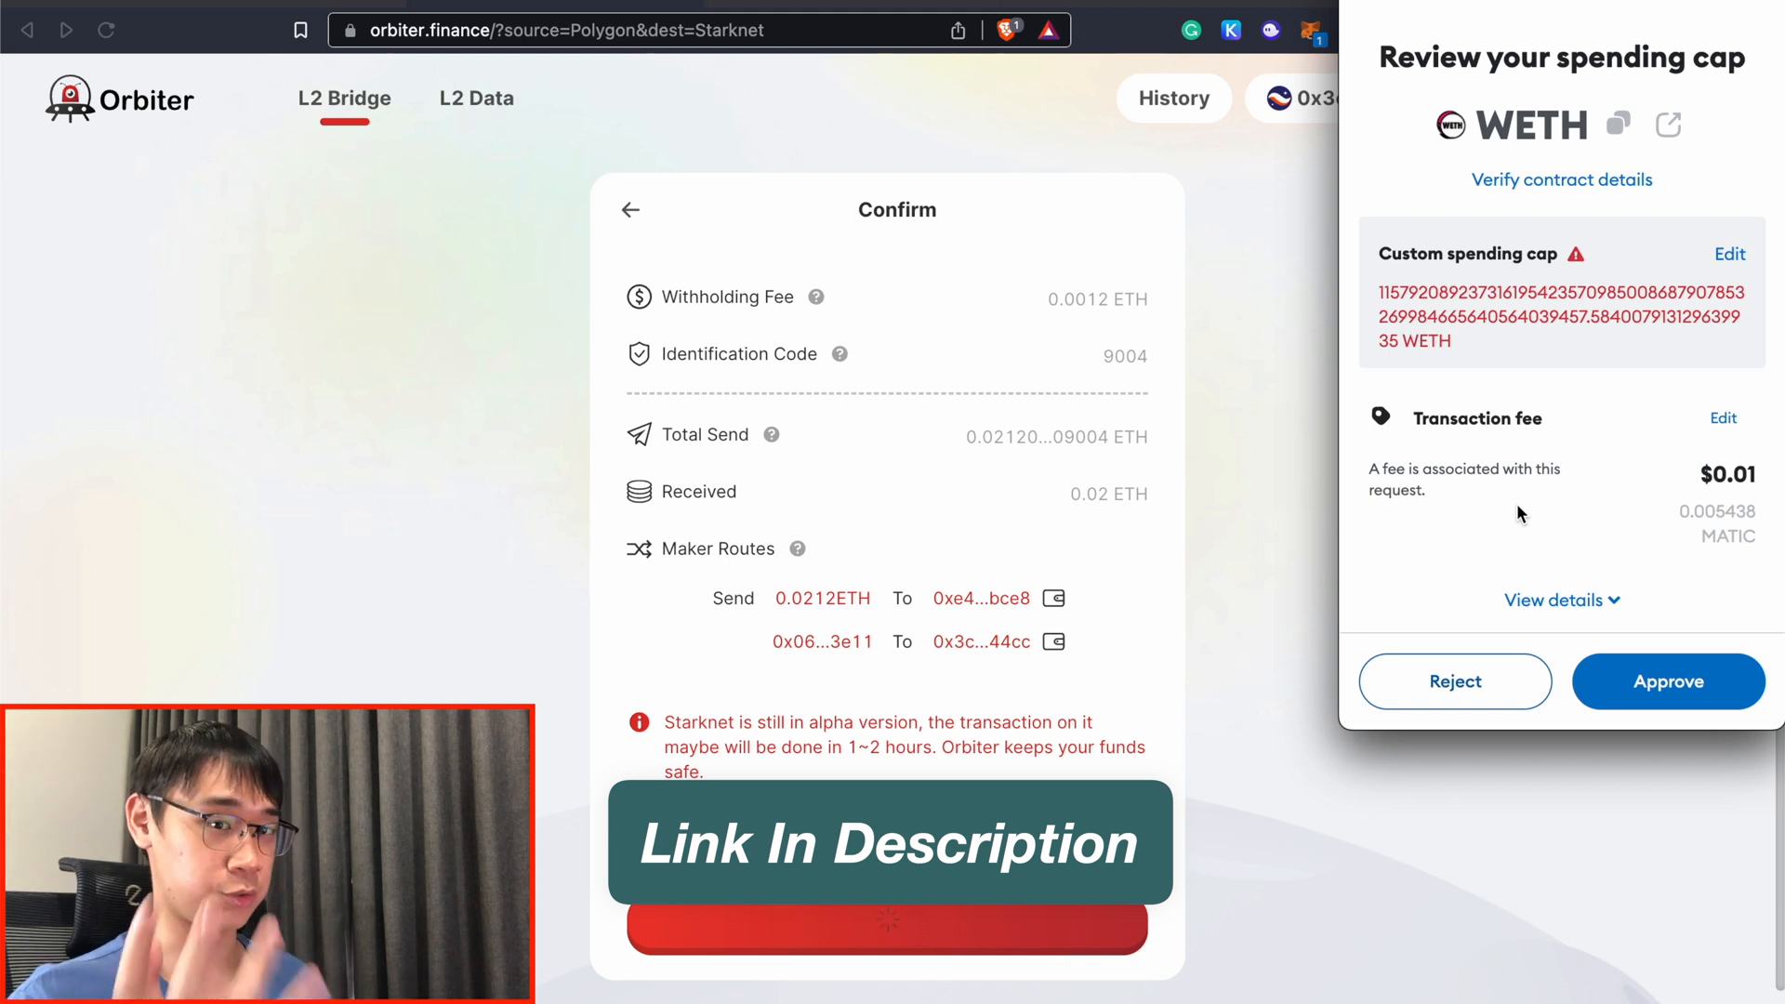
pyautogui.click(1670, 681)
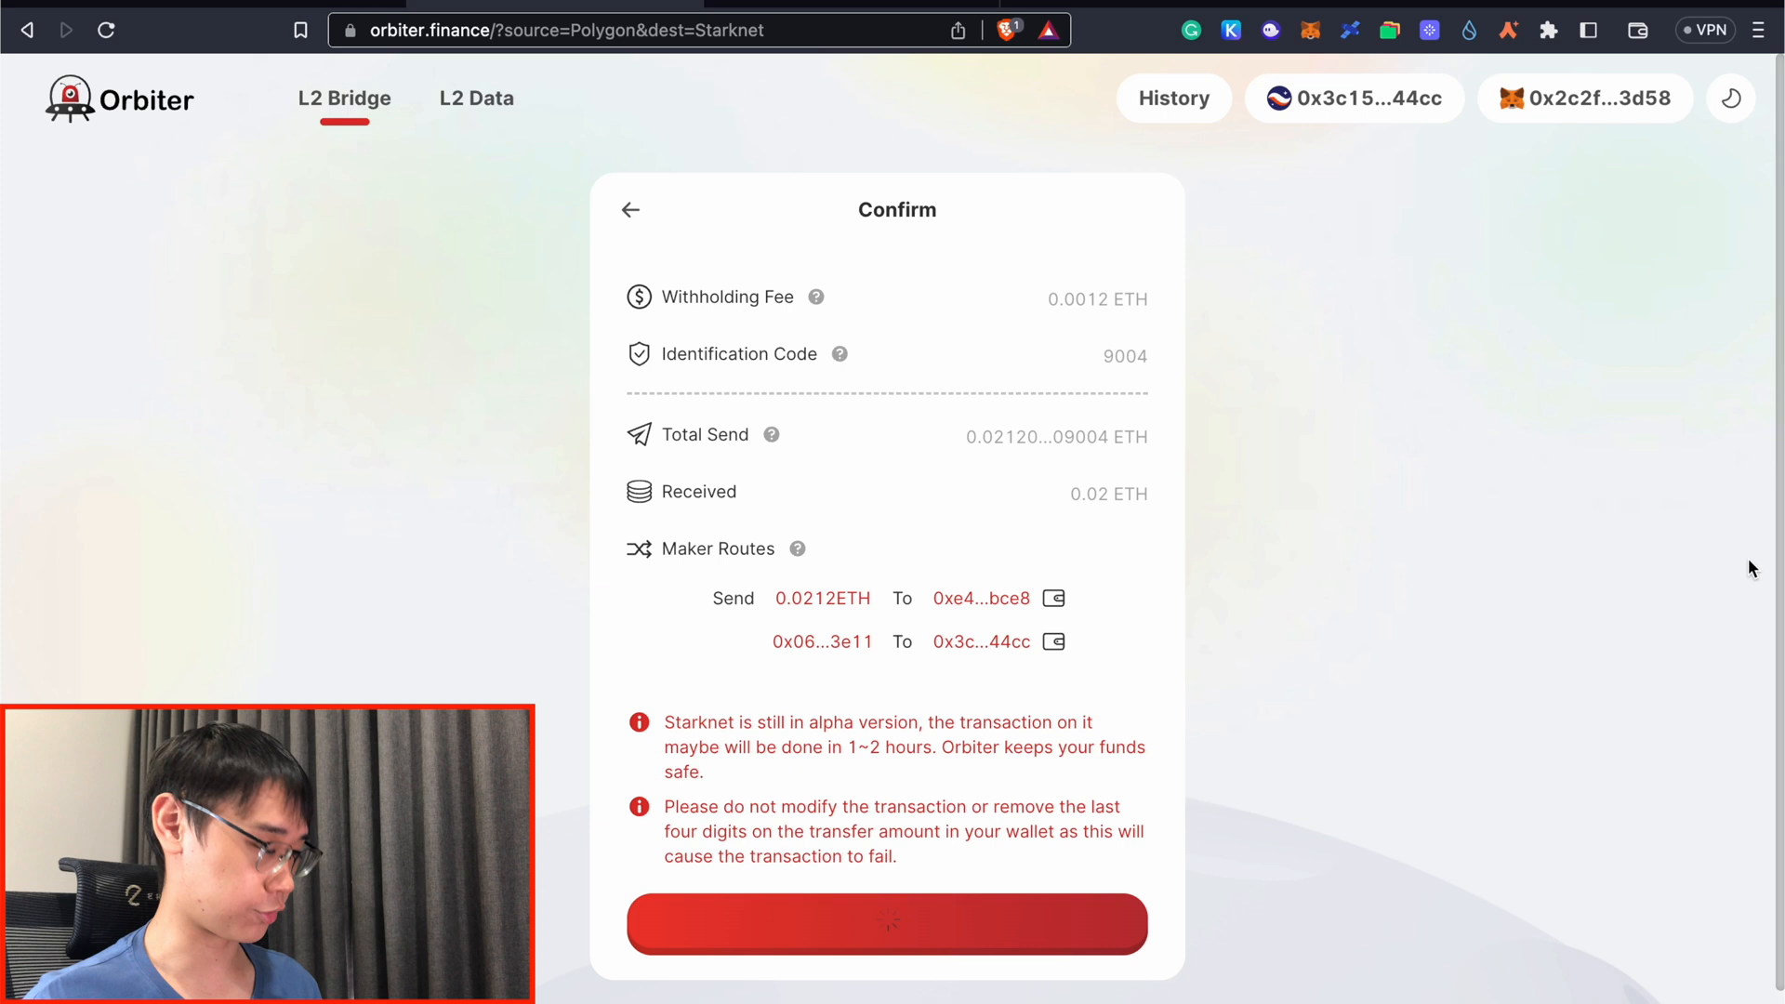
pyautogui.click(885, 938)
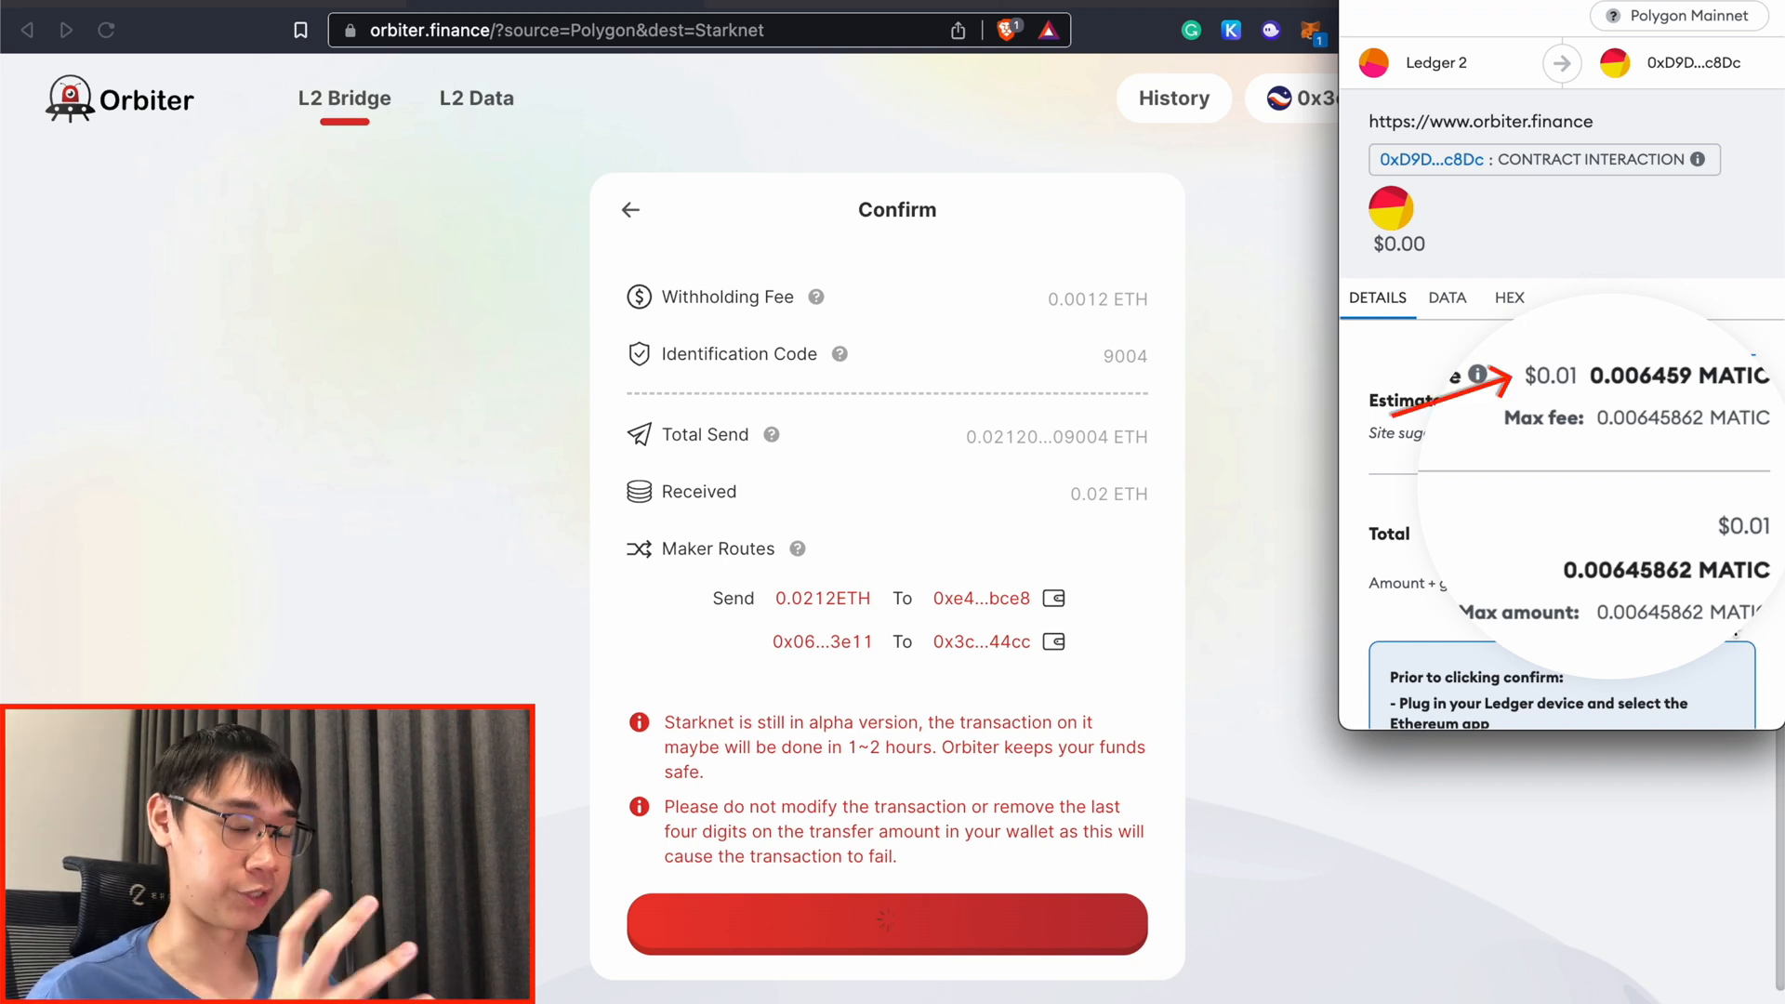
# Step: Confirm the Polygon bridging transaction in MetaMask
pyautogui.click(886, 926)
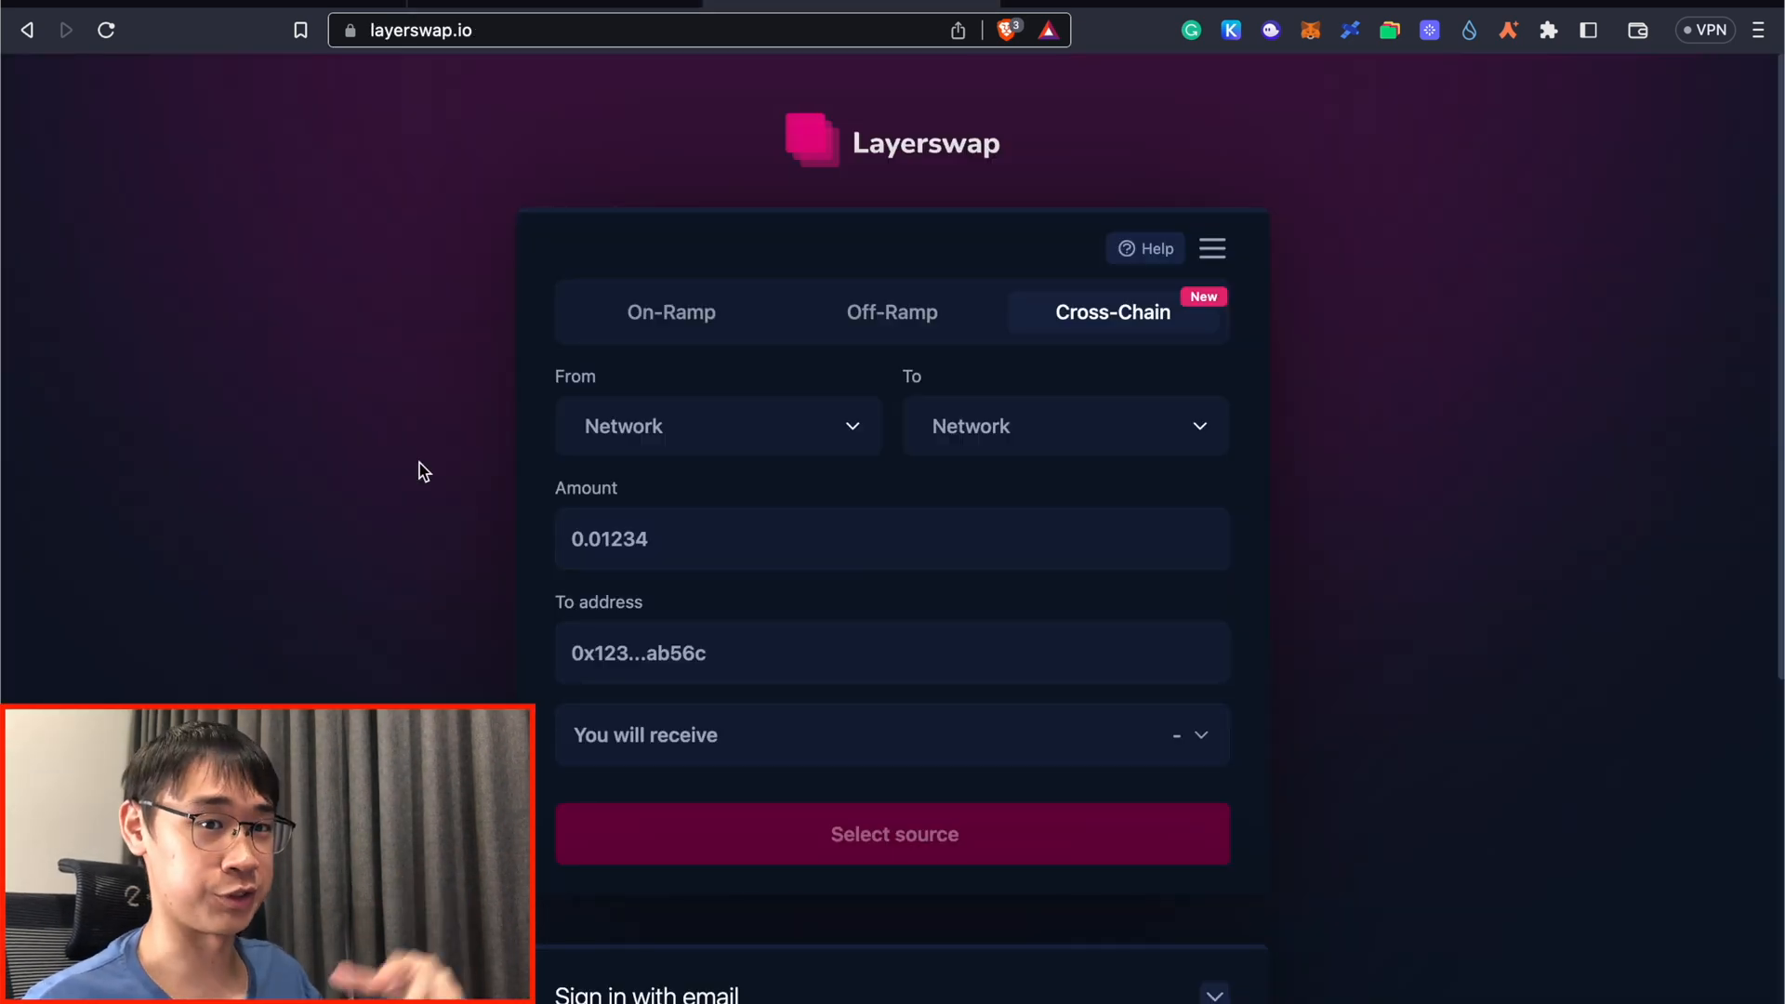
pyautogui.moveTo(424, 390)
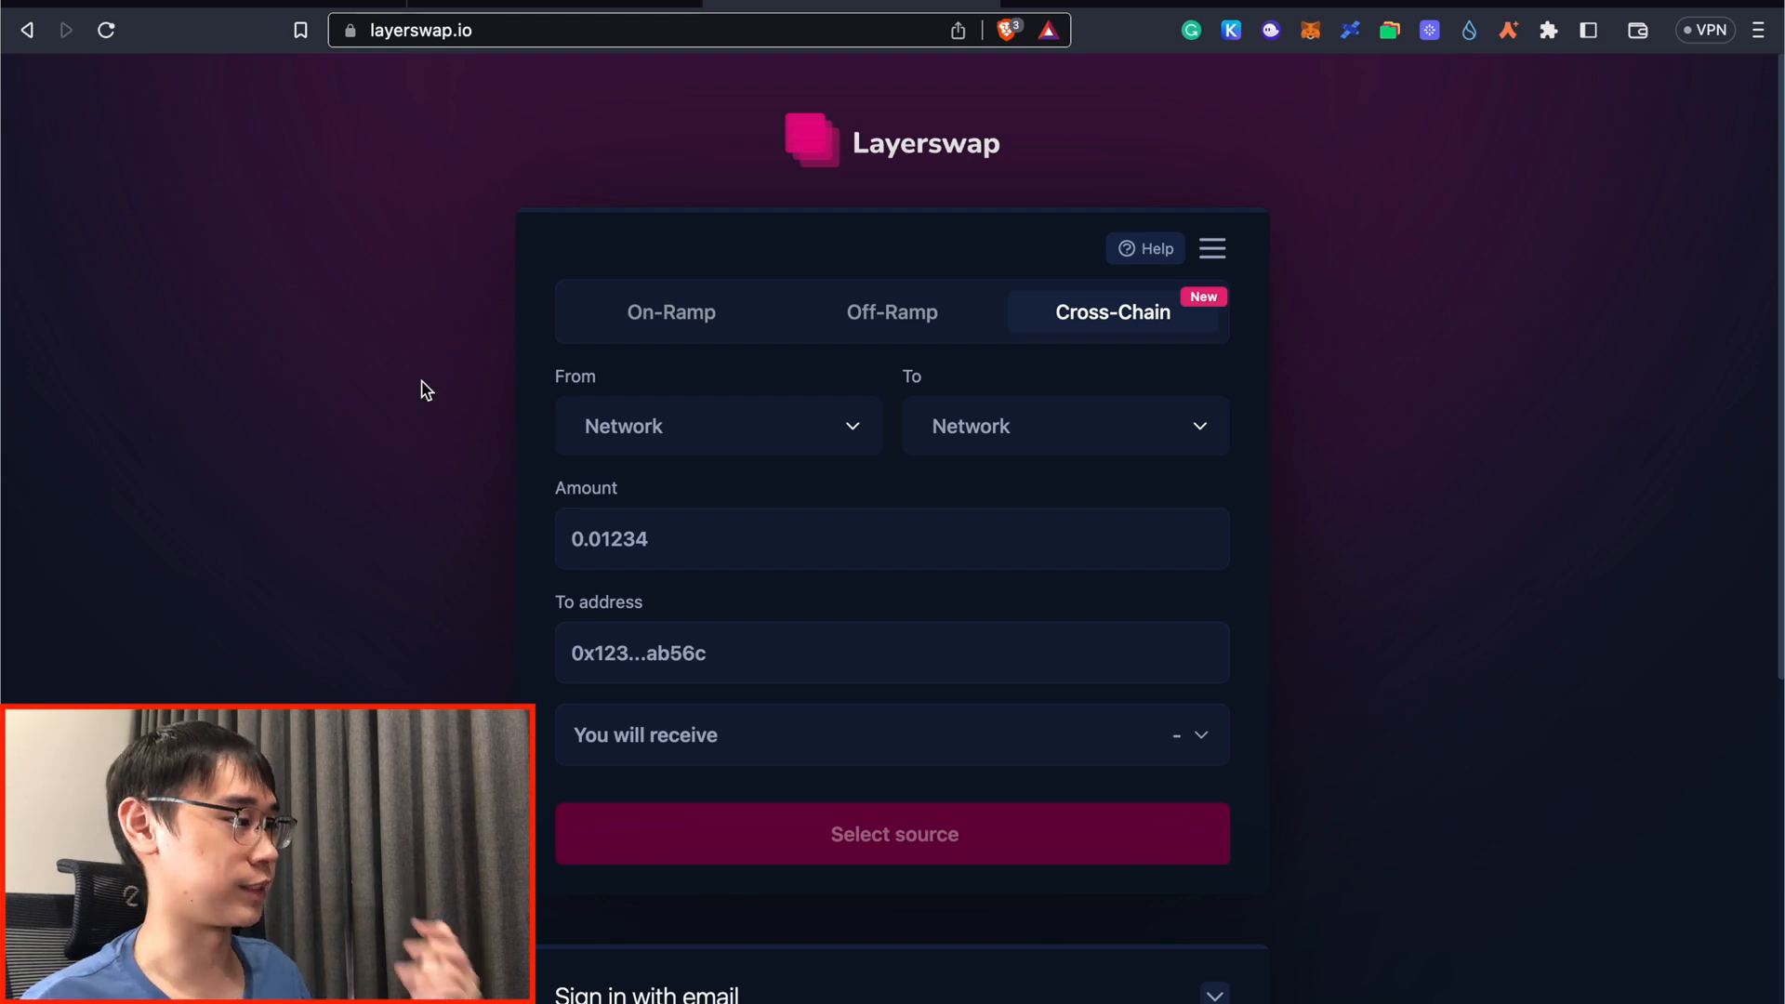
pyautogui.click(670, 312)
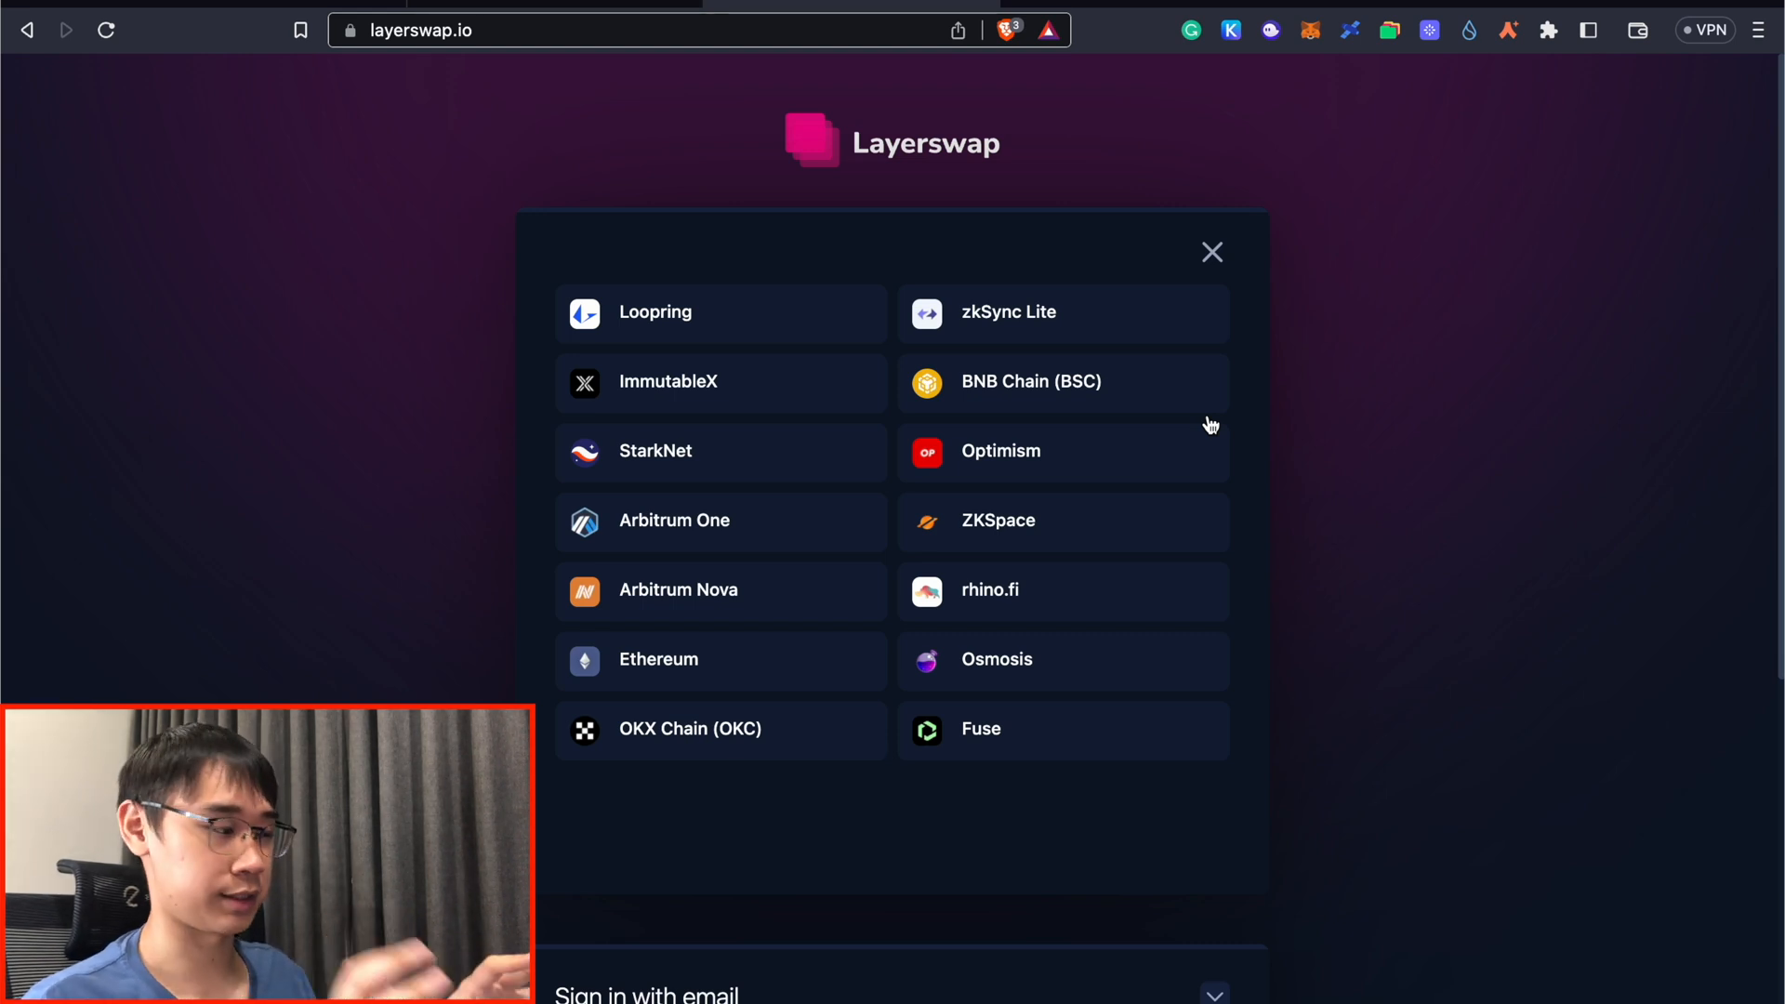
pyautogui.click(1213, 253)
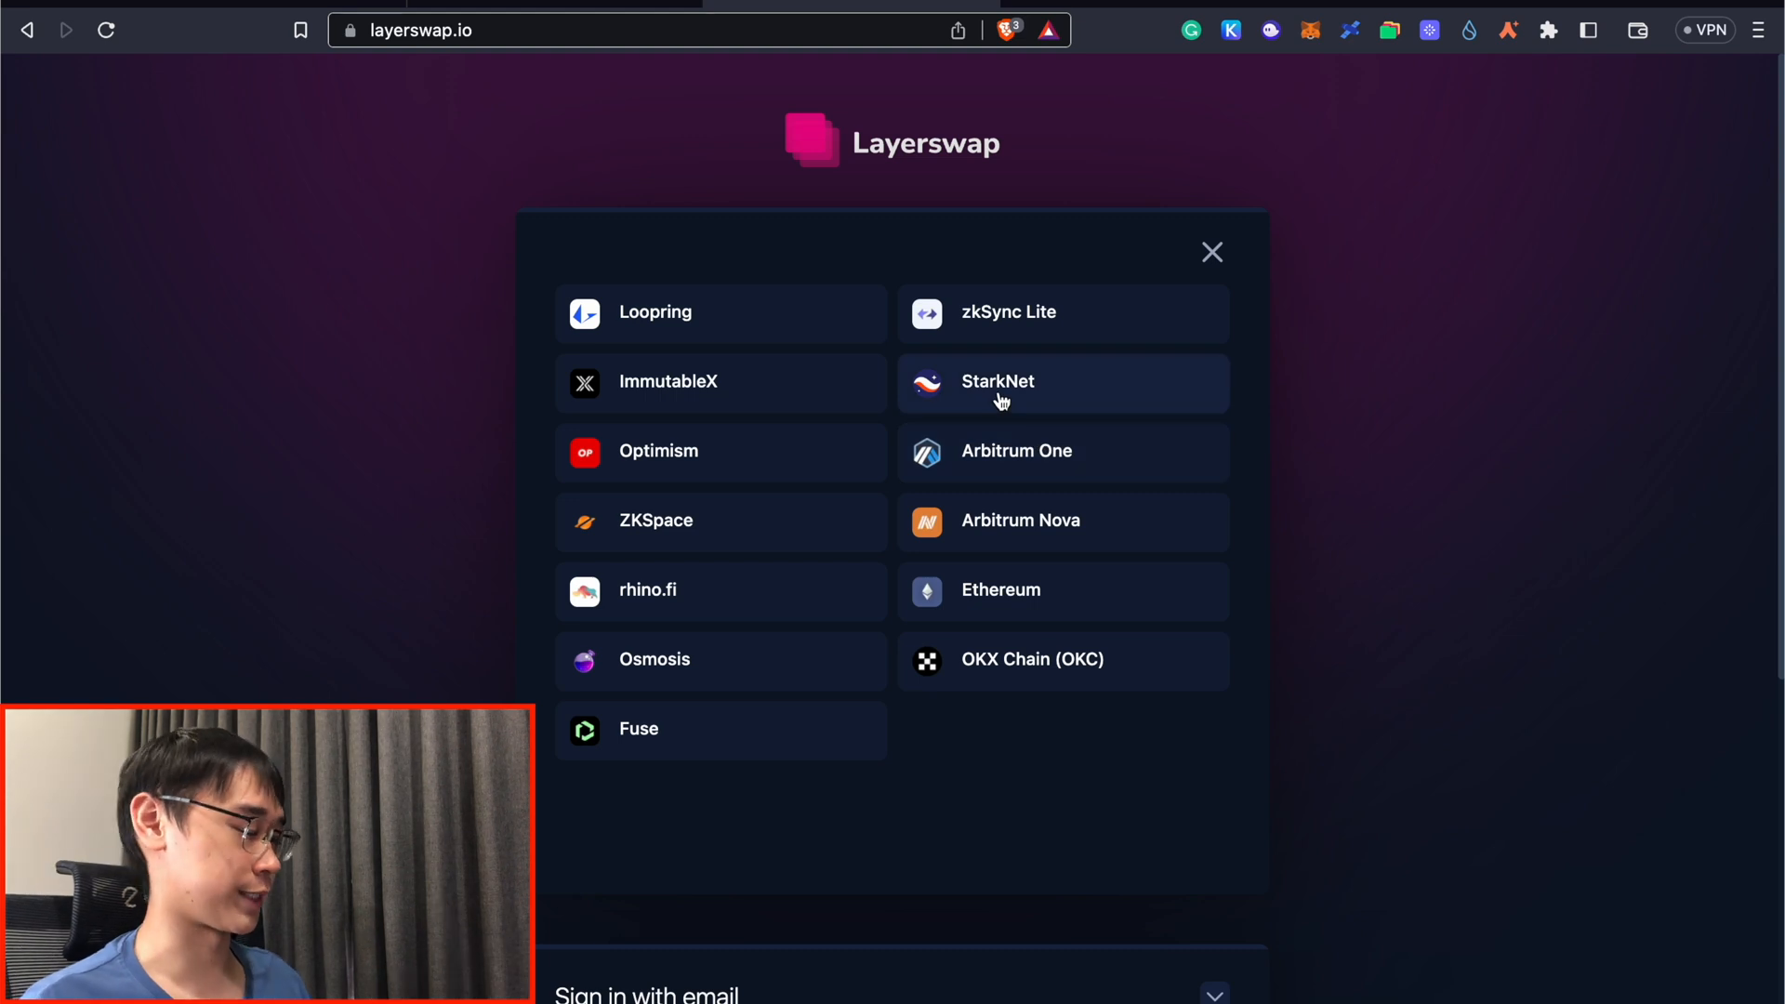
pyautogui.click(997, 381)
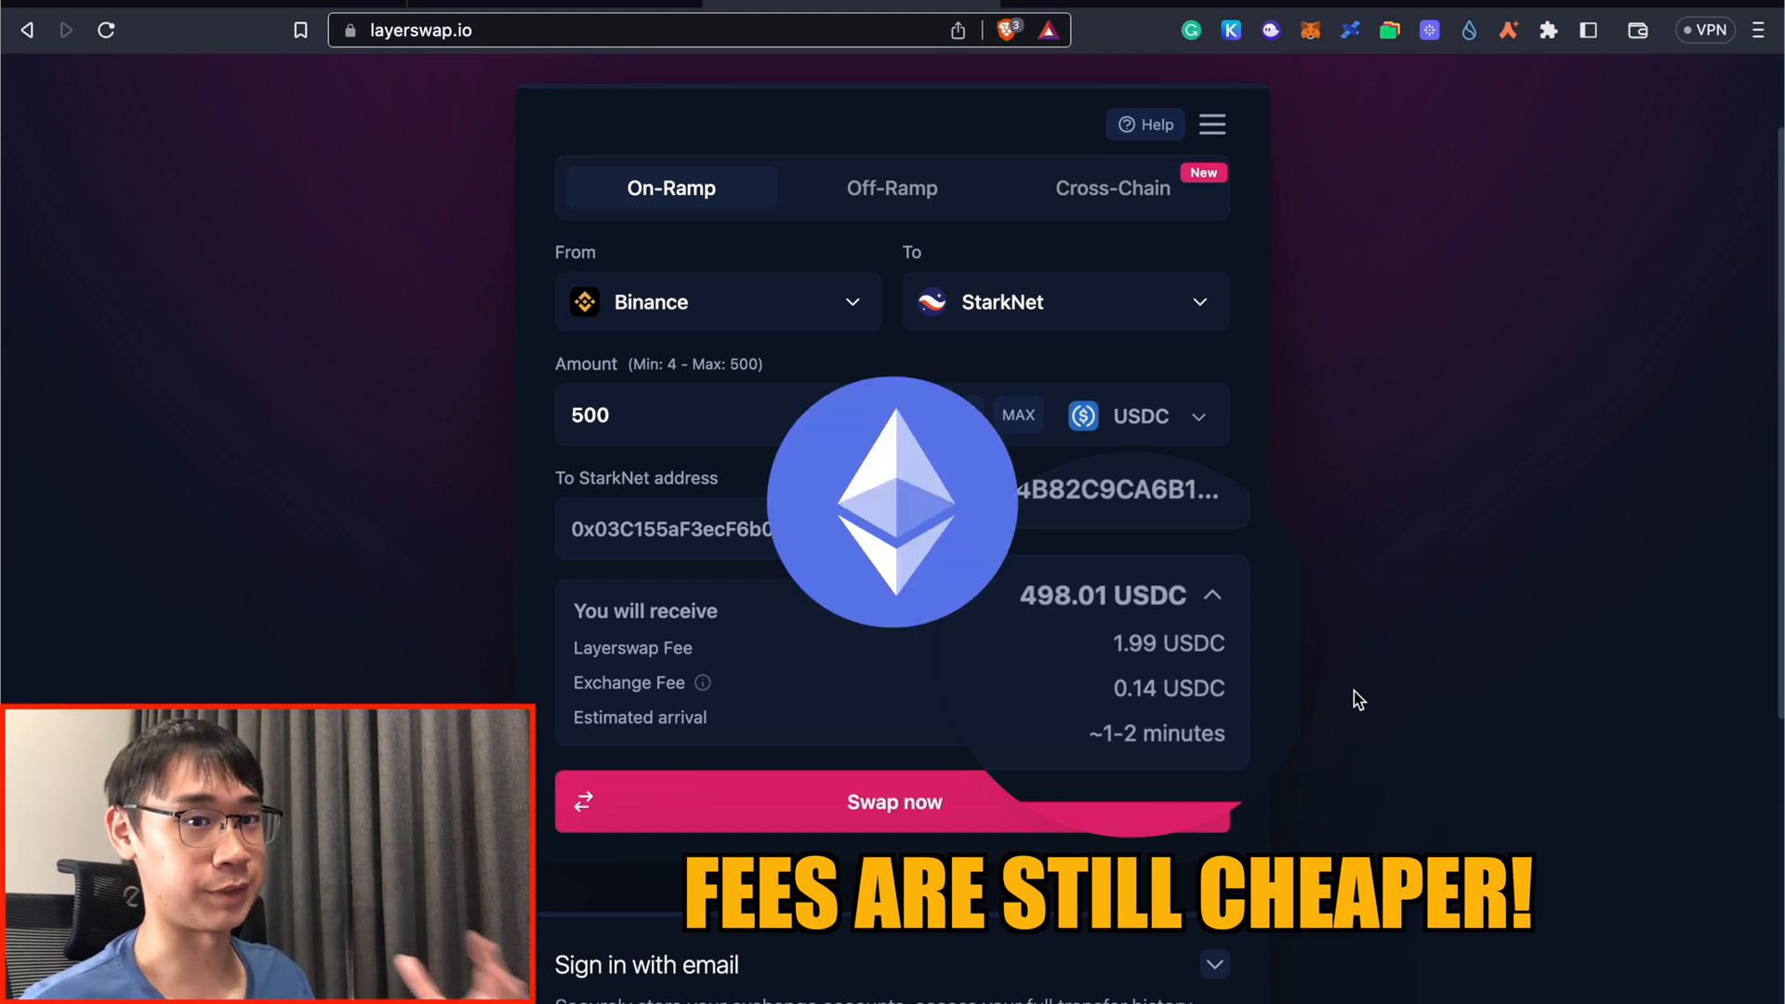
pyautogui.click(892, 803)
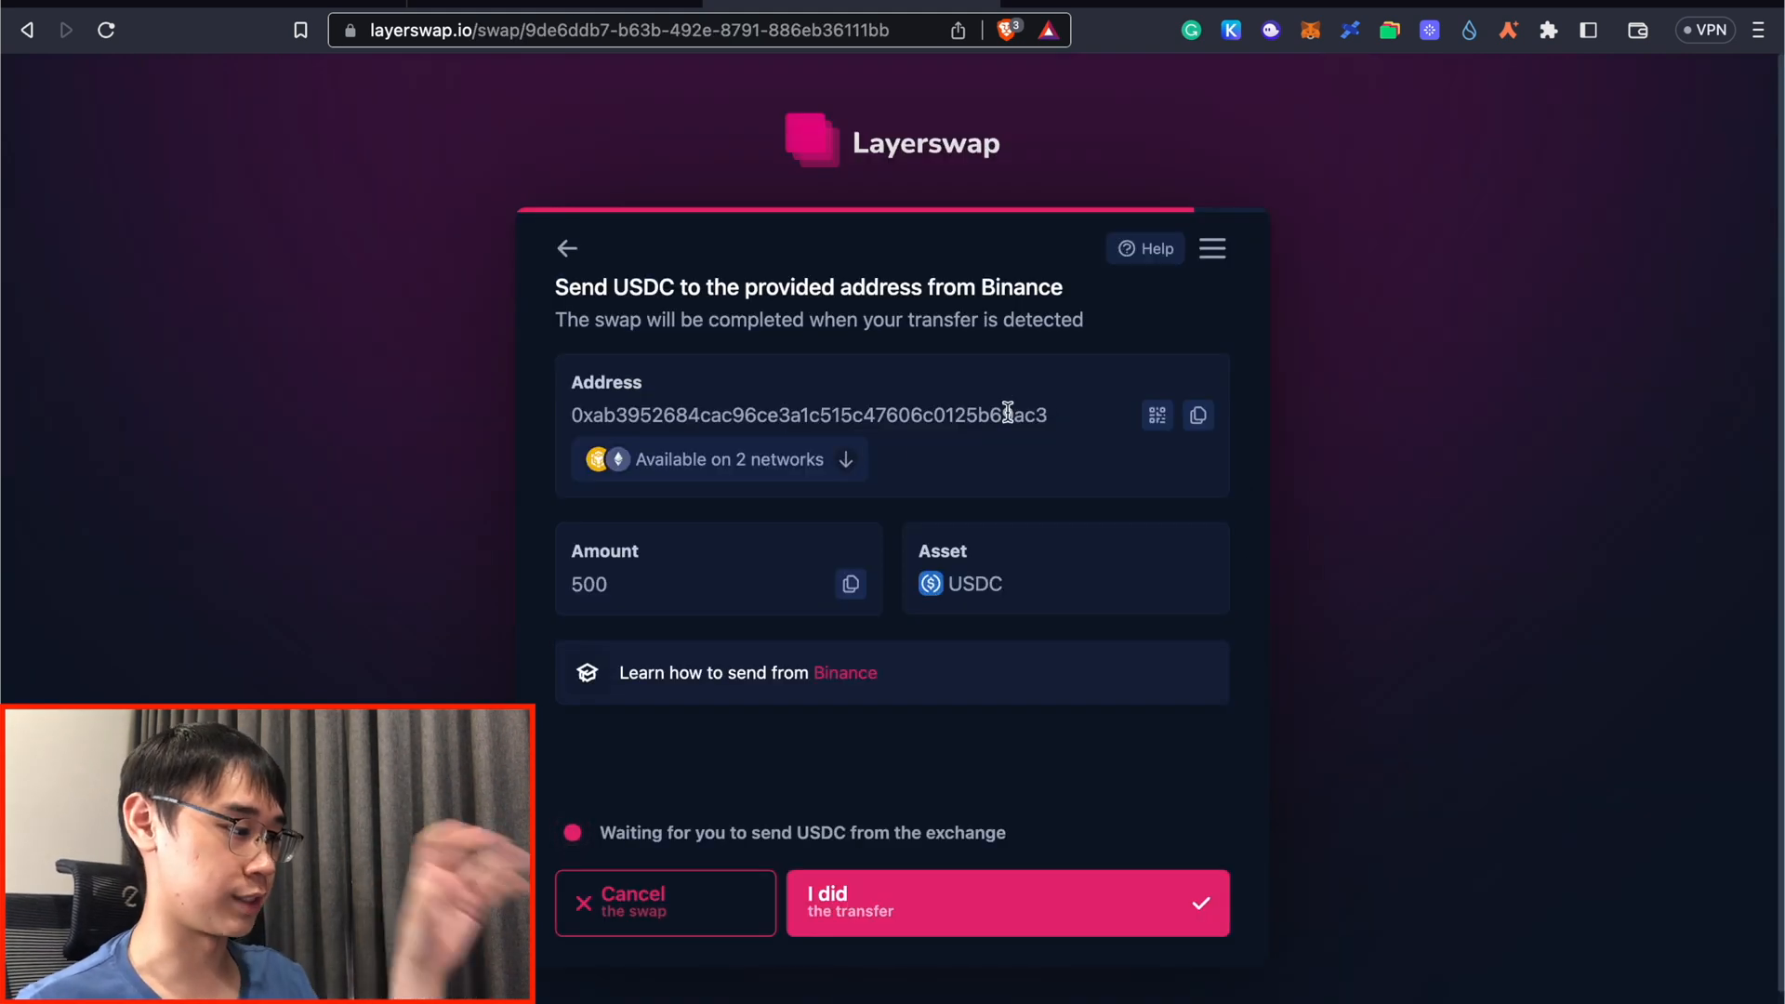
pyautogui.click(718, 459)
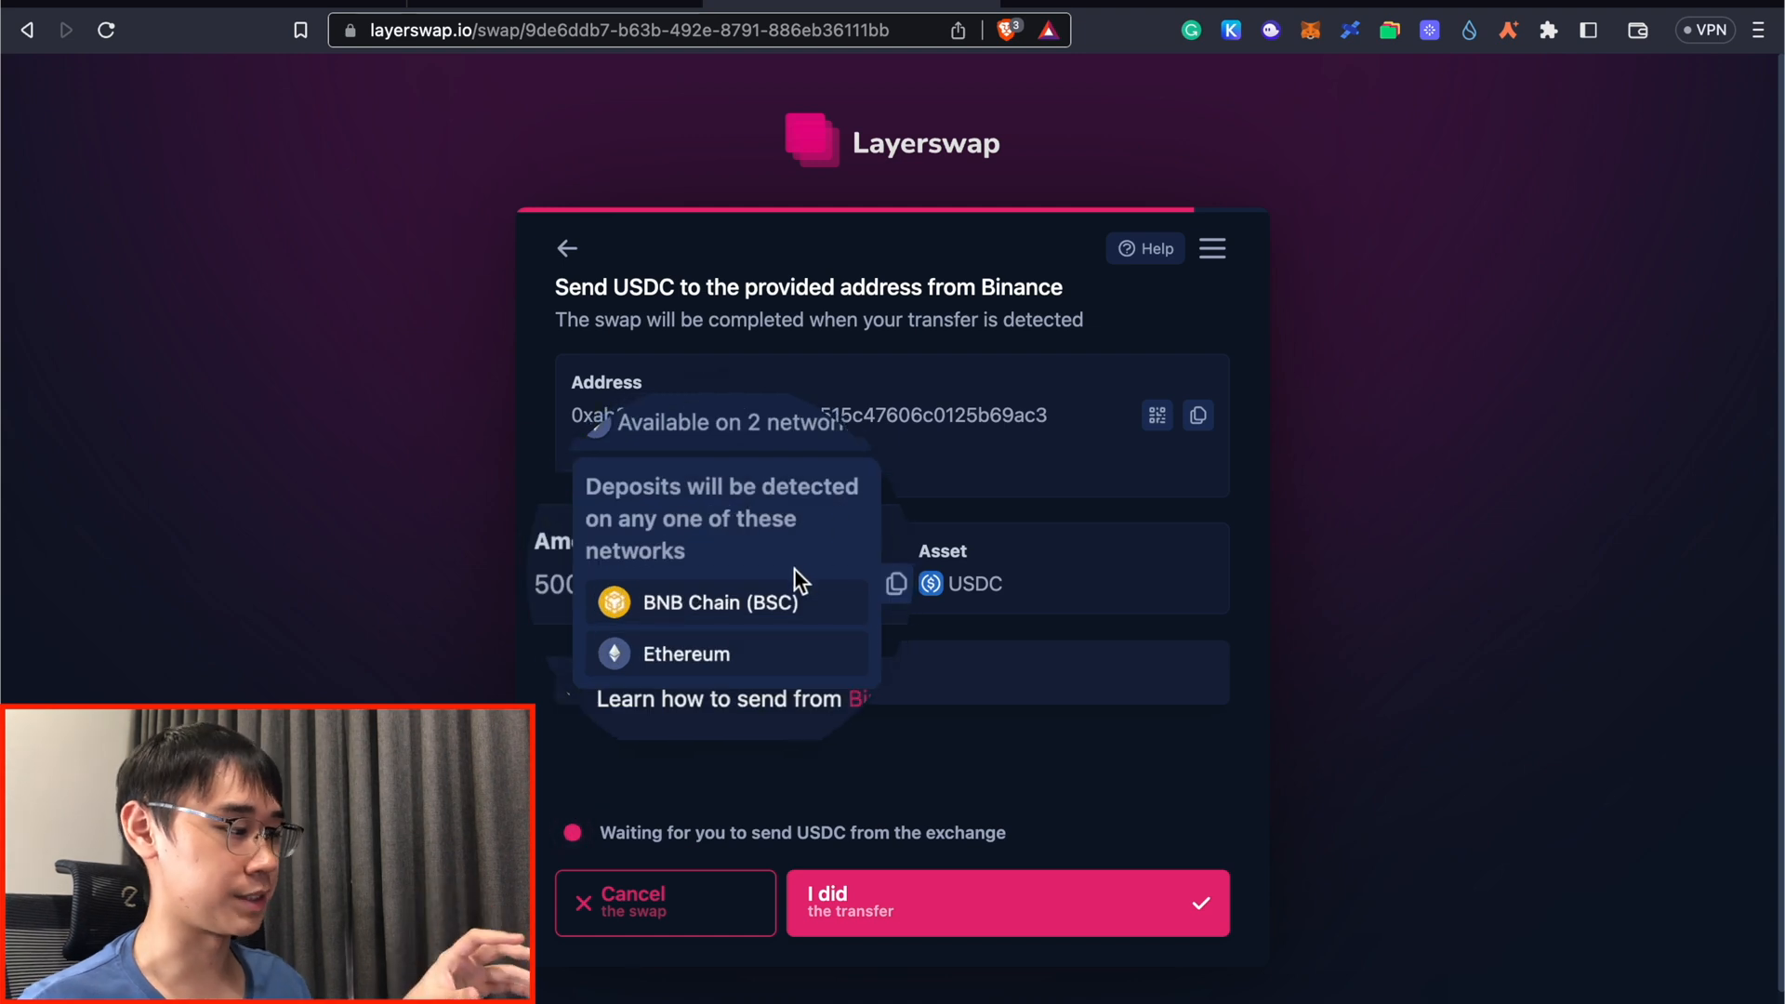
pyautogui.moveTo(923, 458)
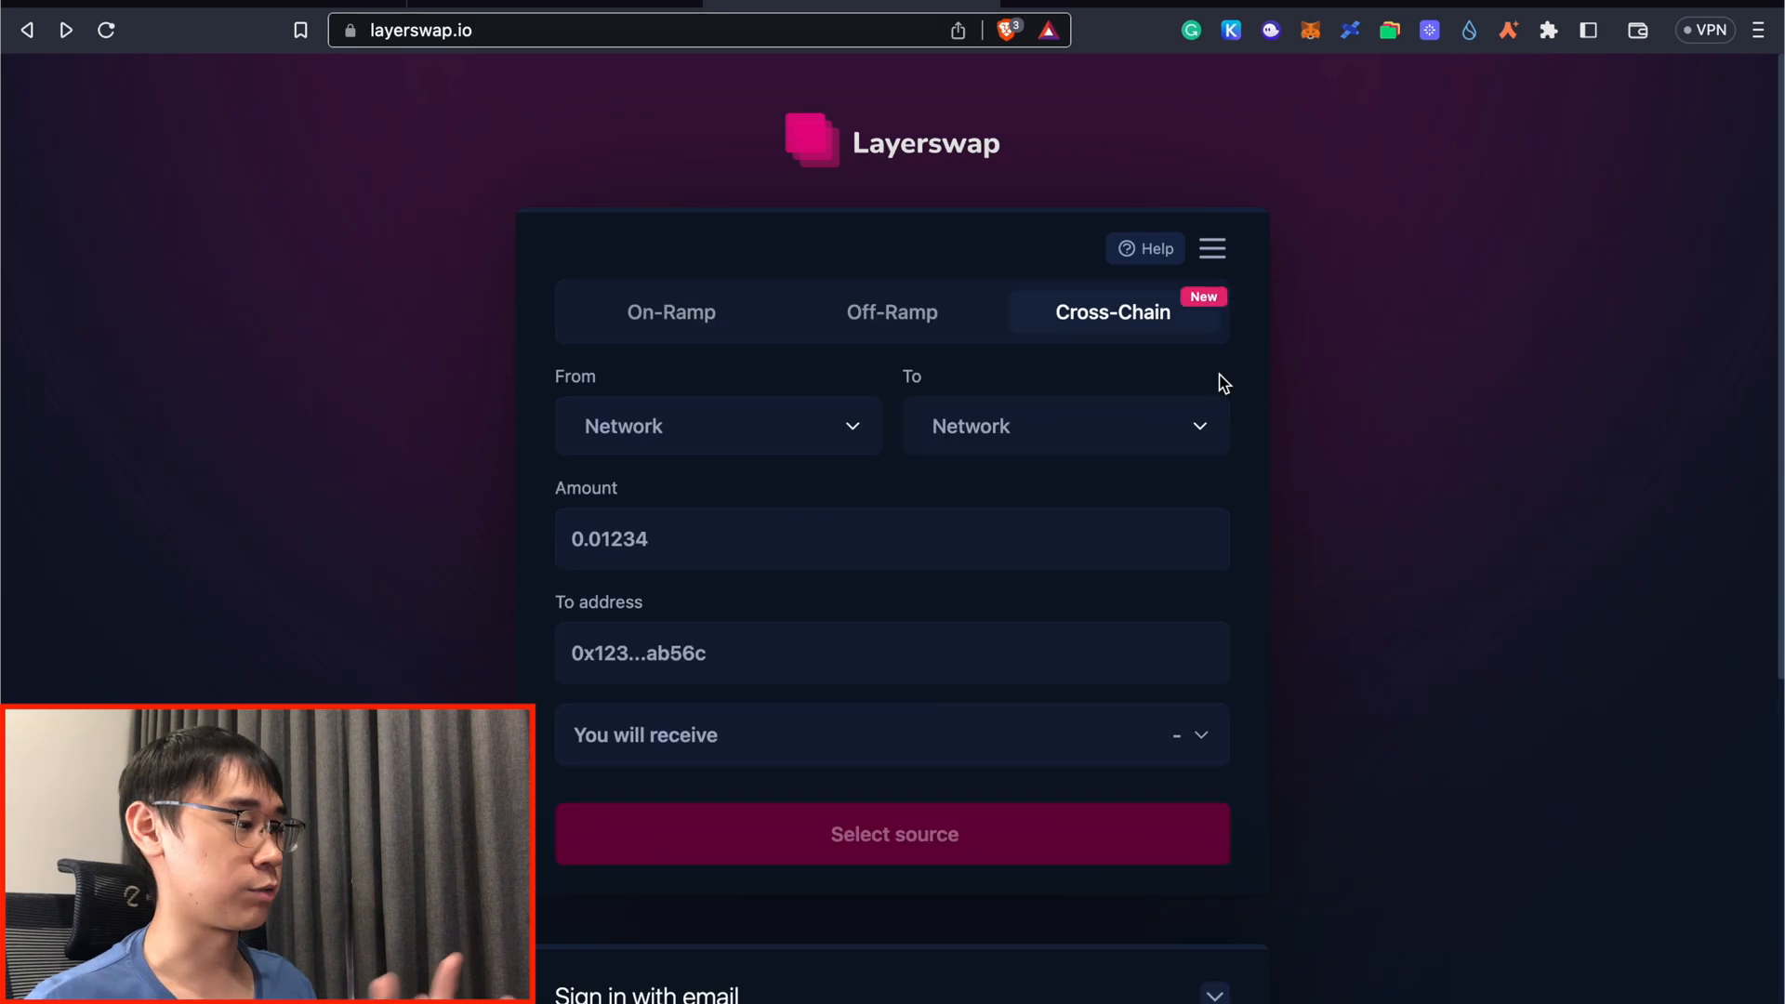
# Step: Preview a 4 USDC Arbitrum One to StarkNet transfer in Layerswap's network selector
pyautogui.click(718, 426)
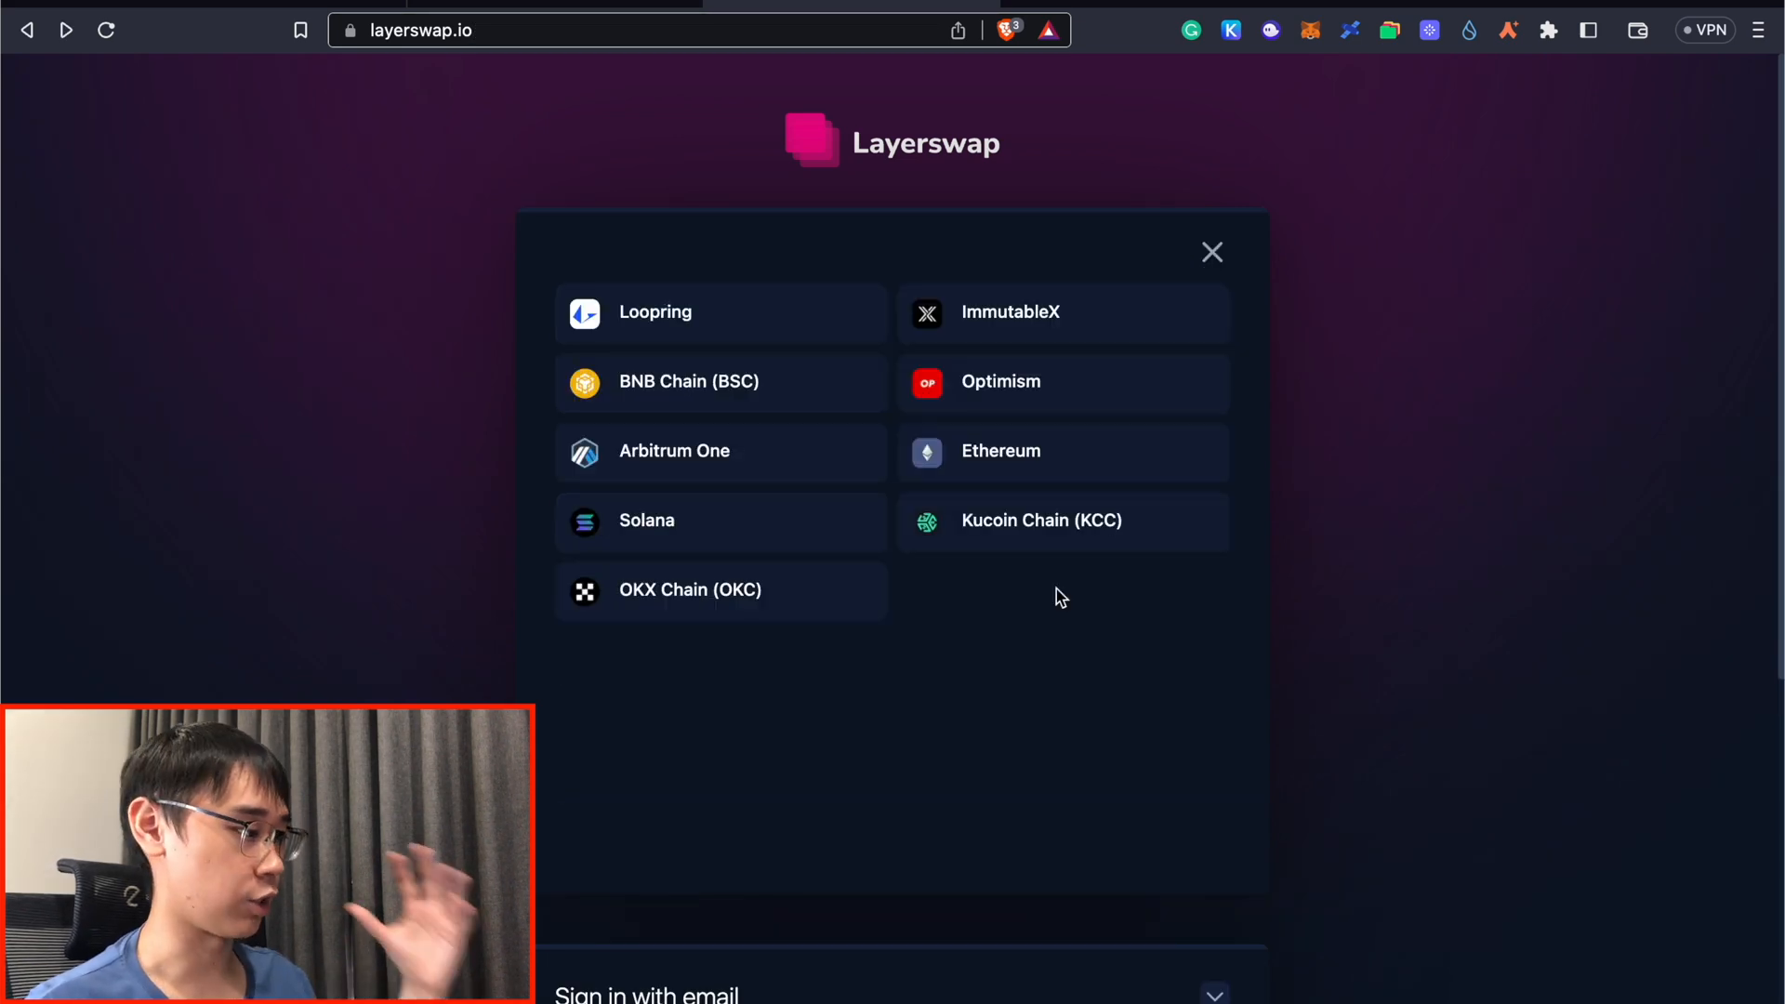
pyautogui.moveTo(1168, 331)
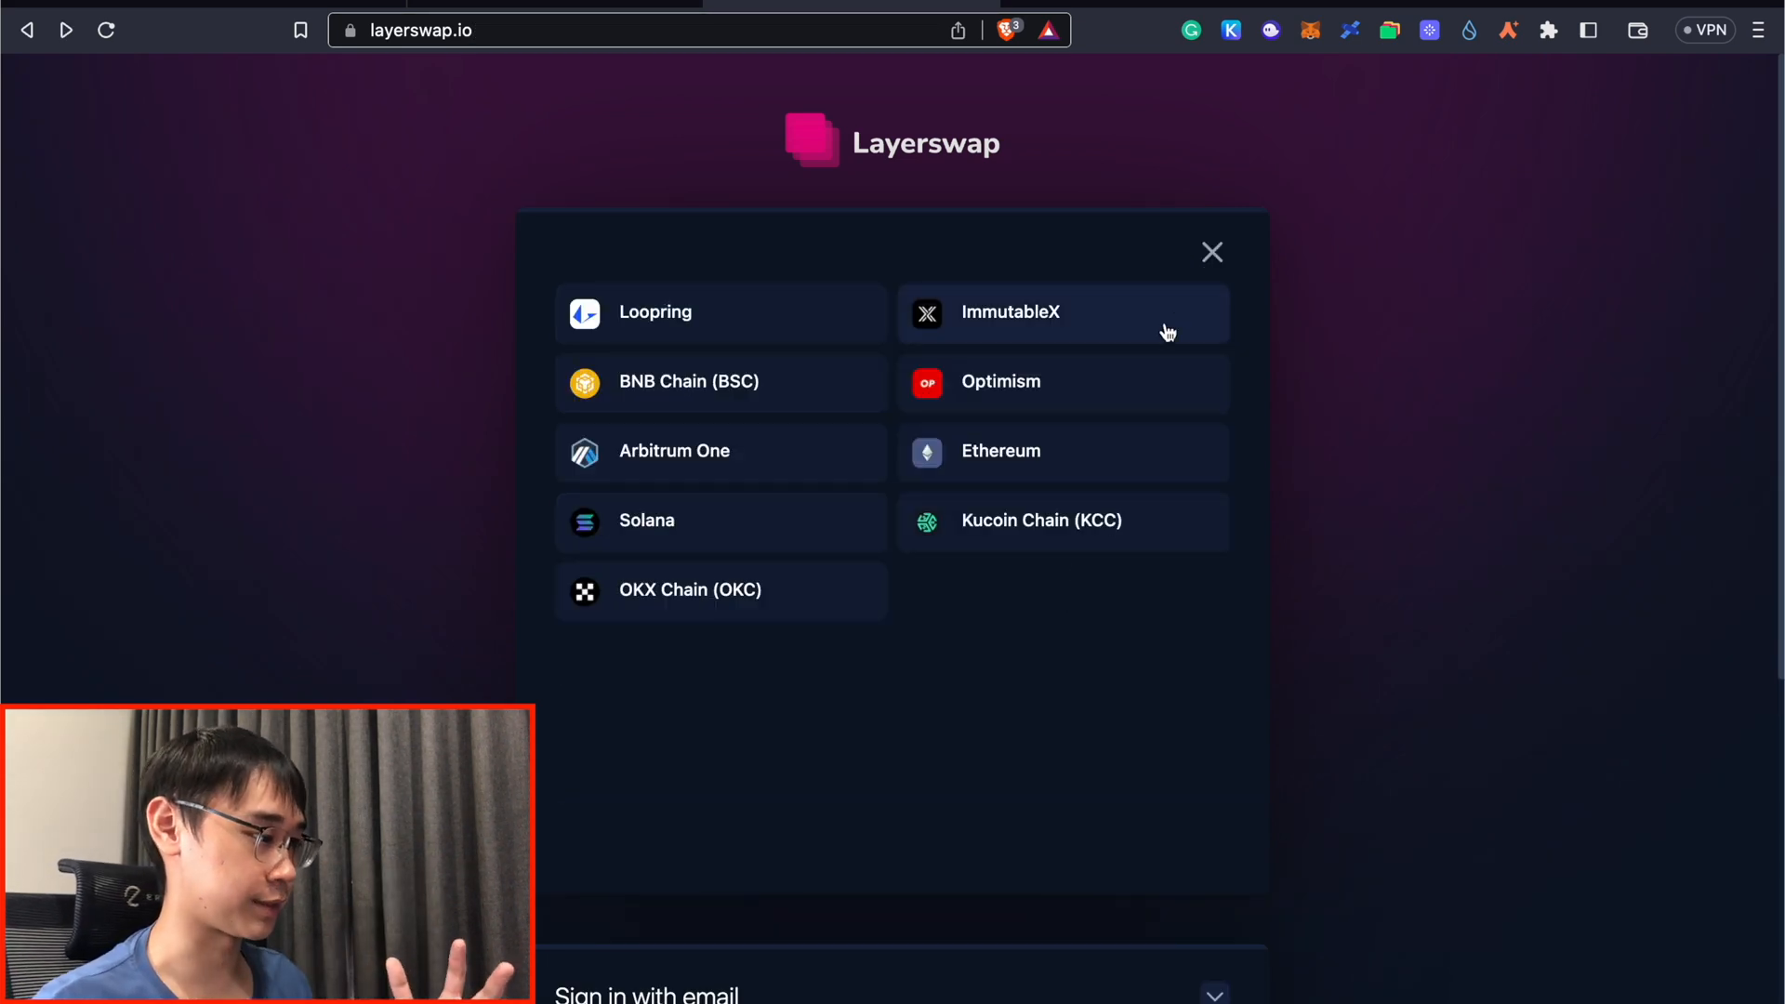
pyautogui.moveTo(1006, 744)
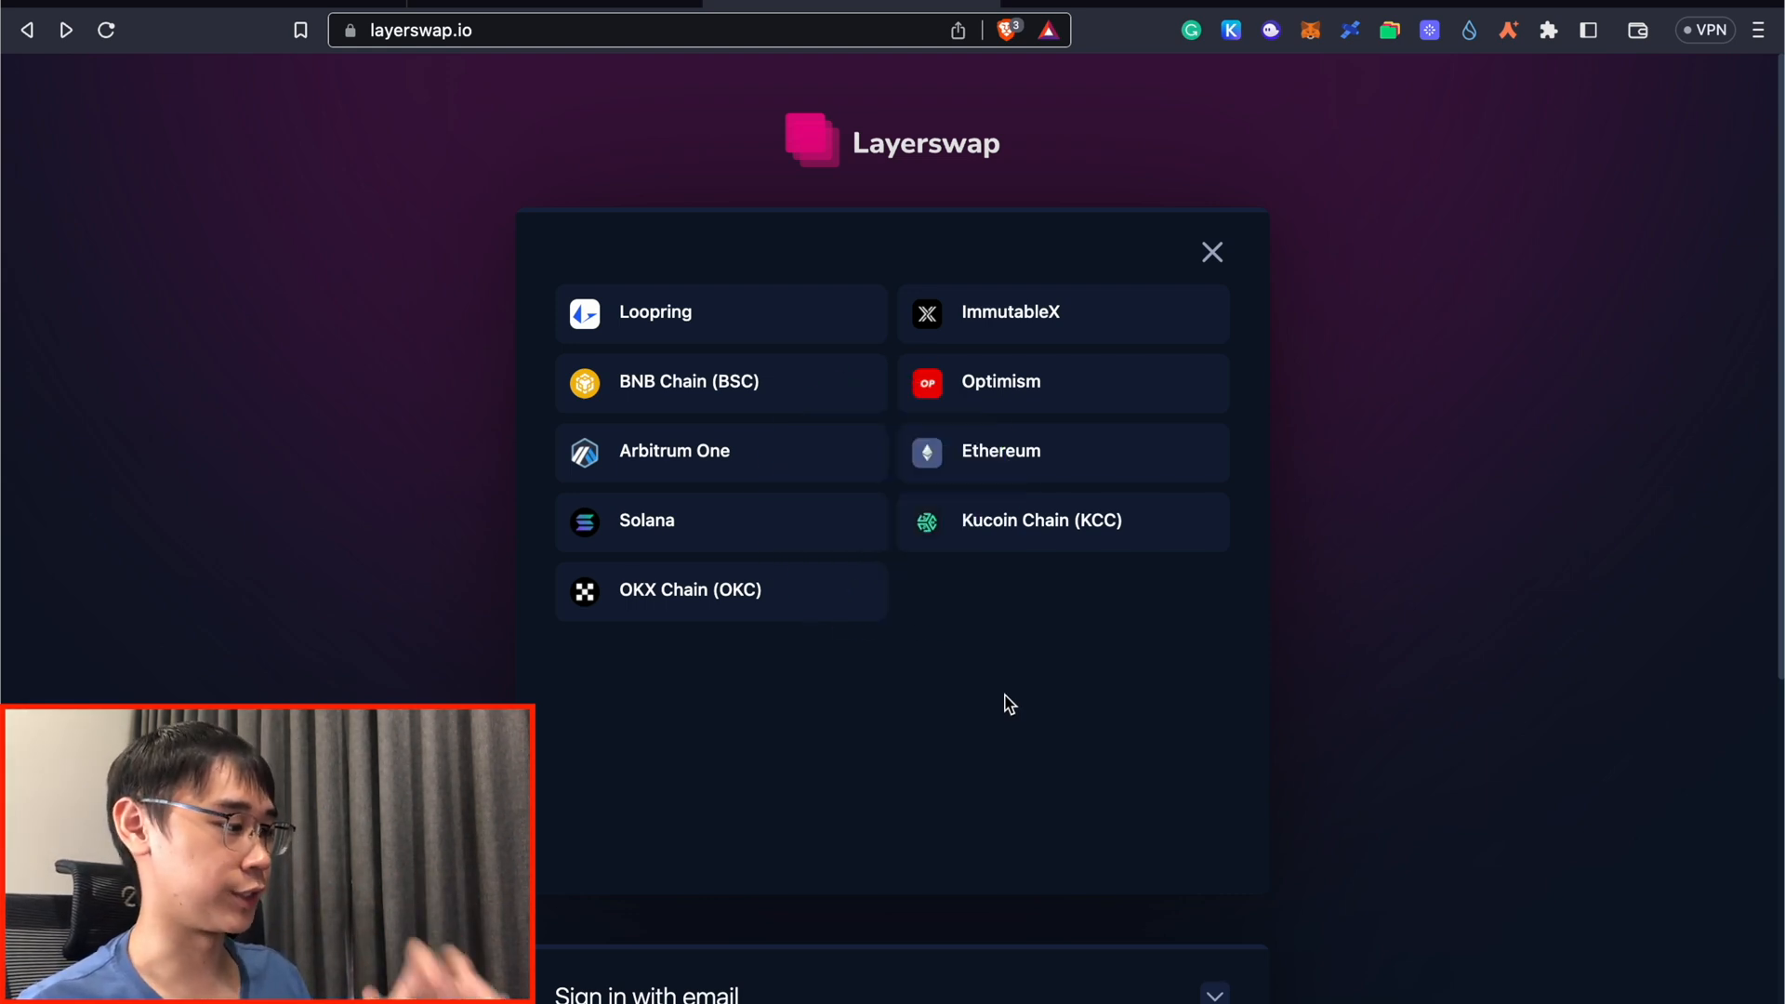
pyautogui.moveTo(1032, 393)
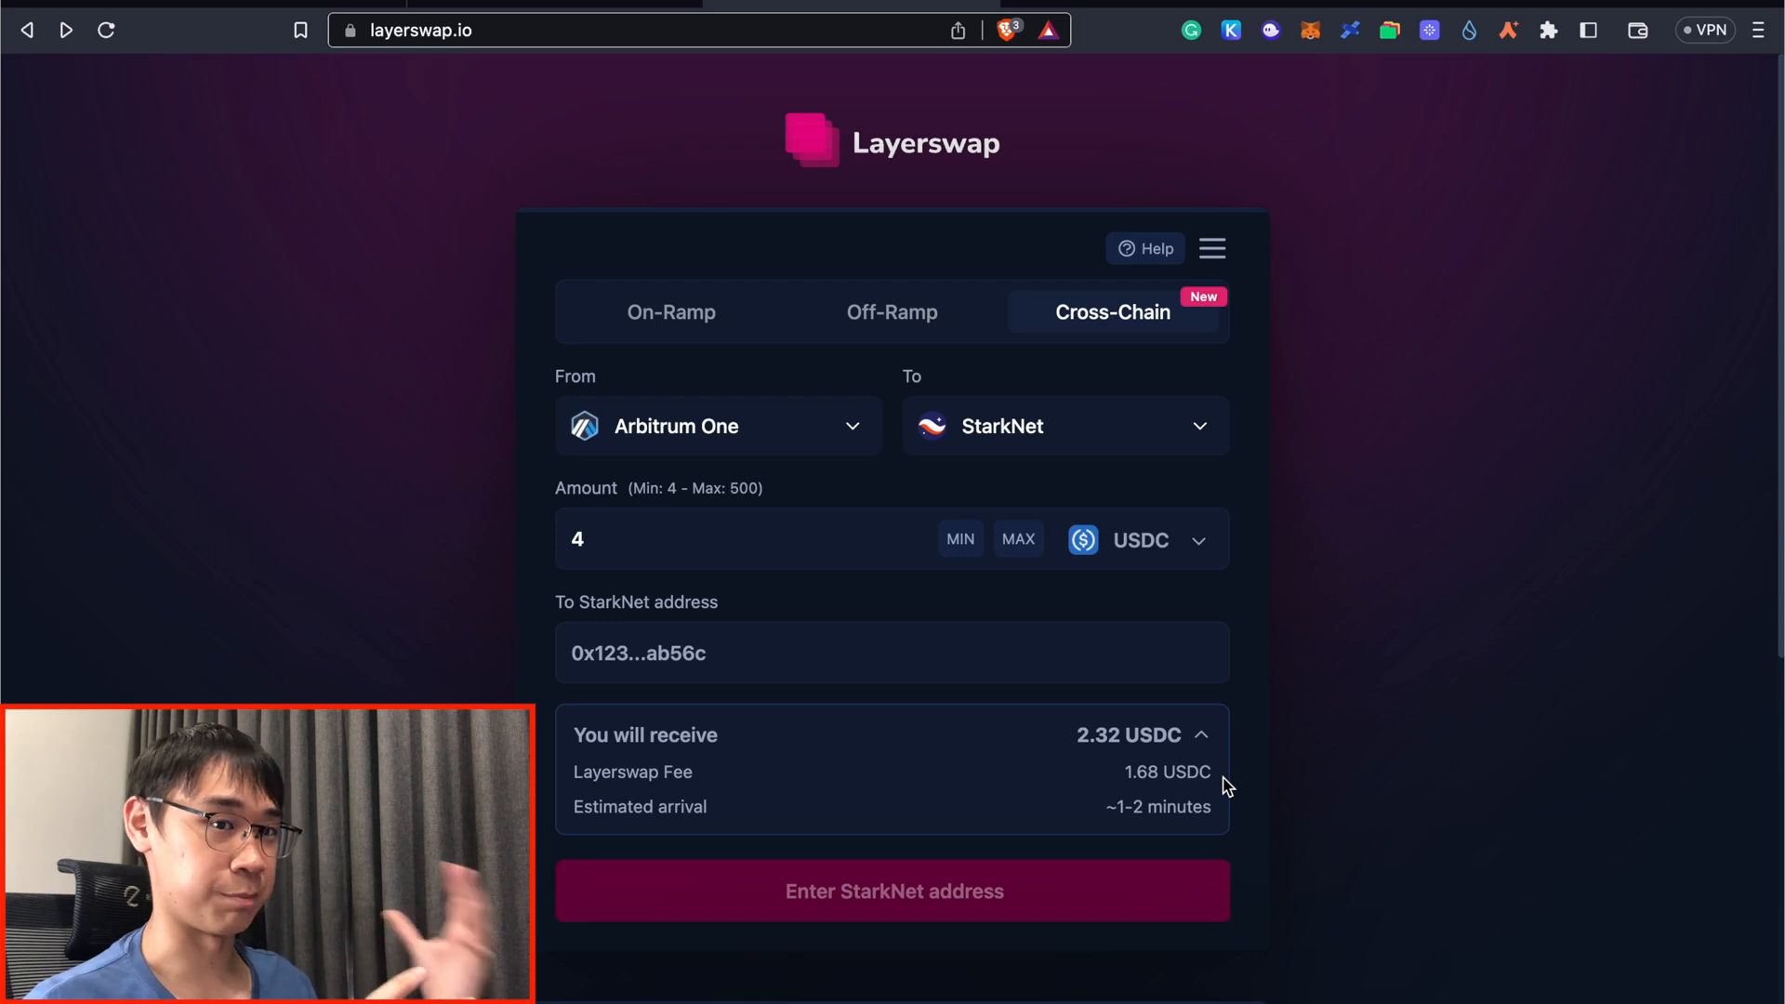
pyautogui.scroll(-3)
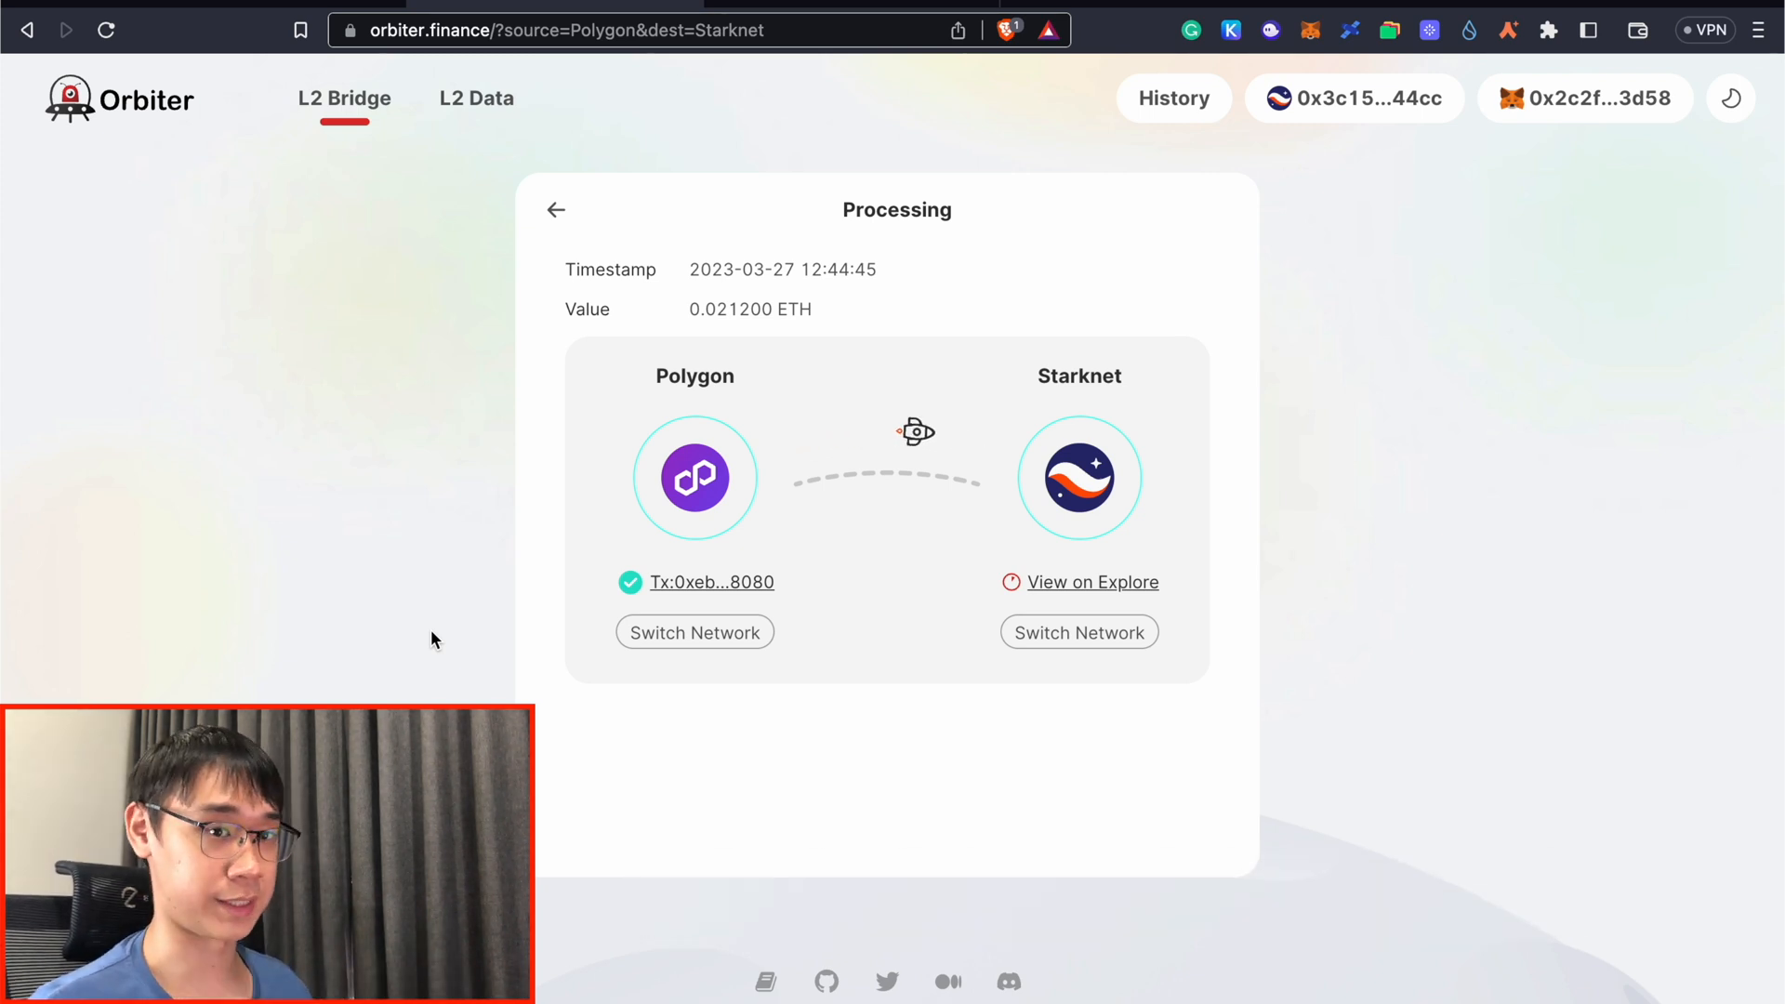
# Step: View the completed transfer's Starknet transaction on Starkscan, accepted on L2
pyautogui.click(1505, 30)
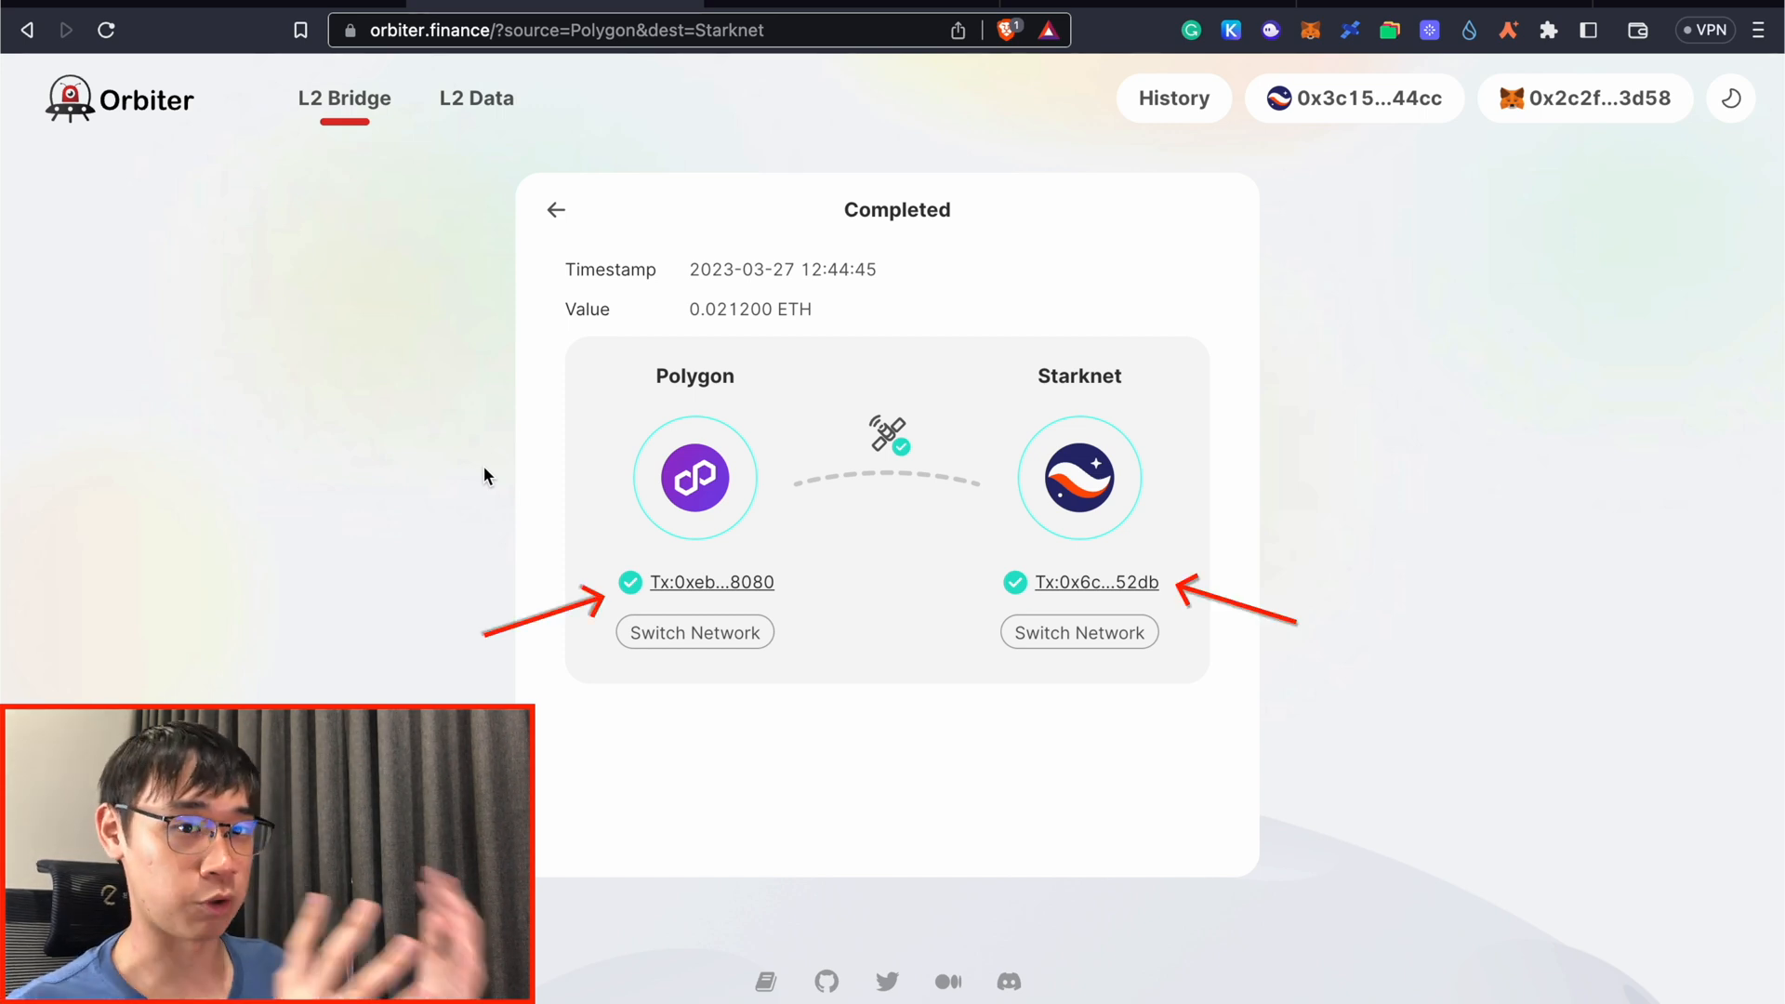
pyautogui.click(711, 582)
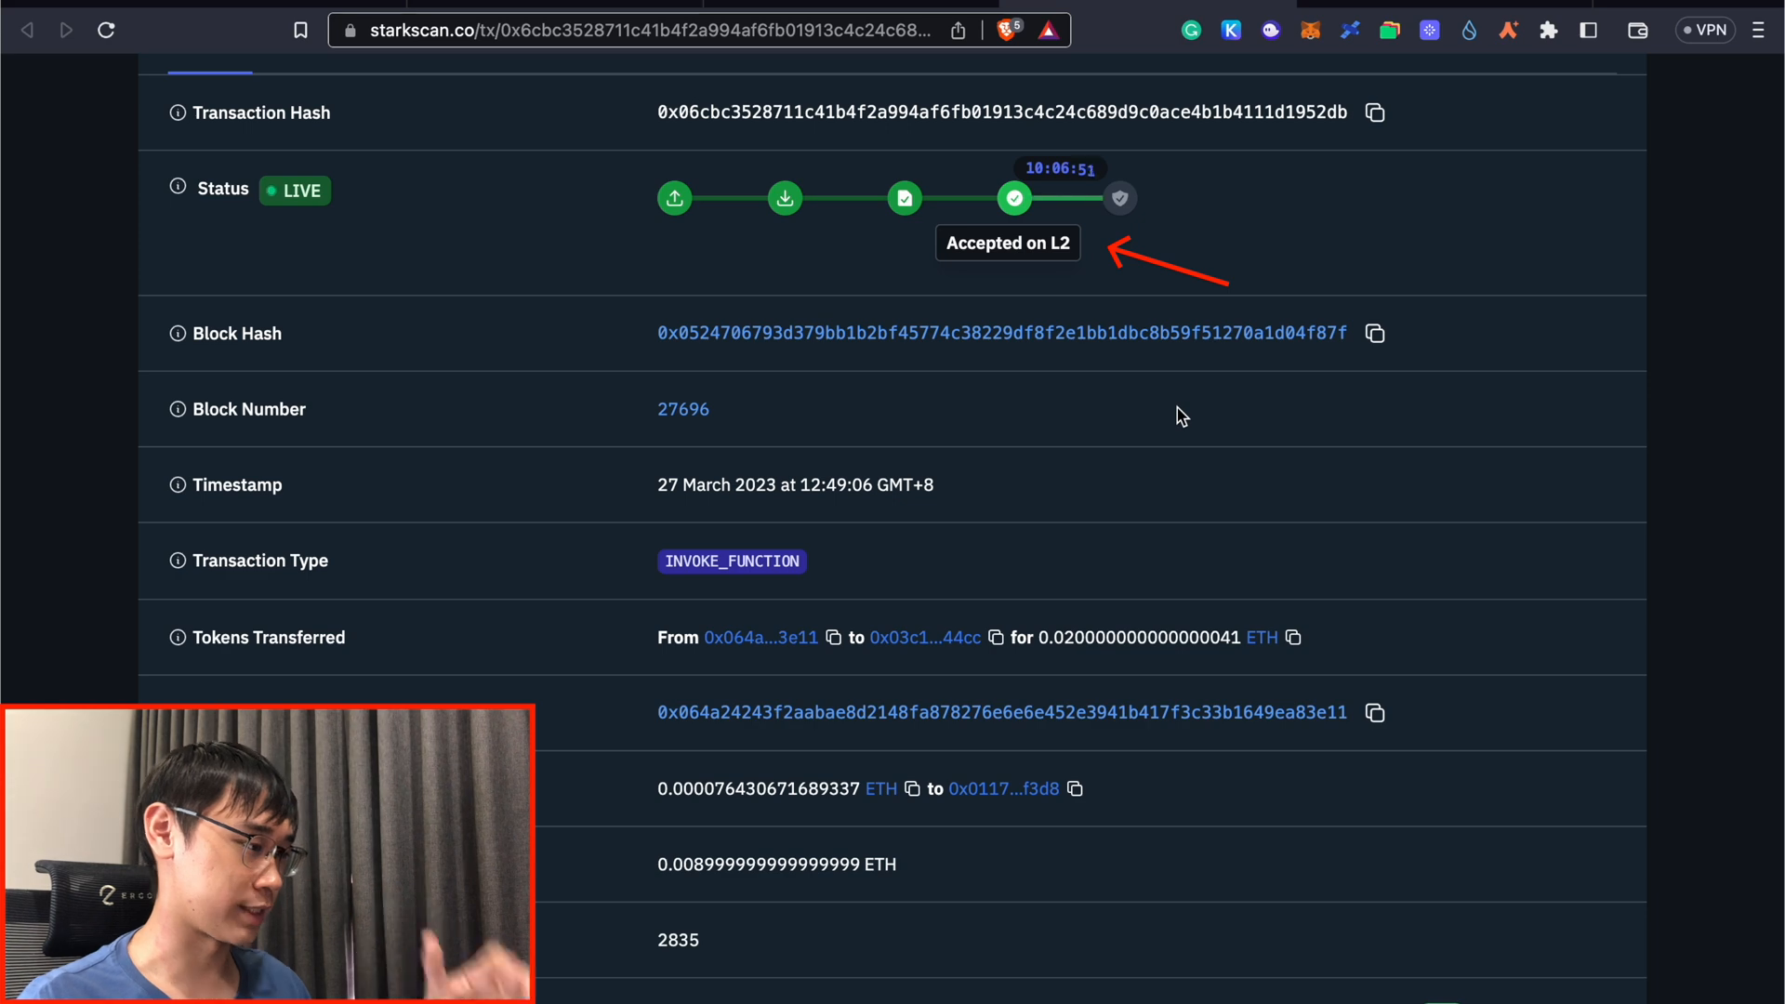
pyautogui.moveTo(1242, 253)
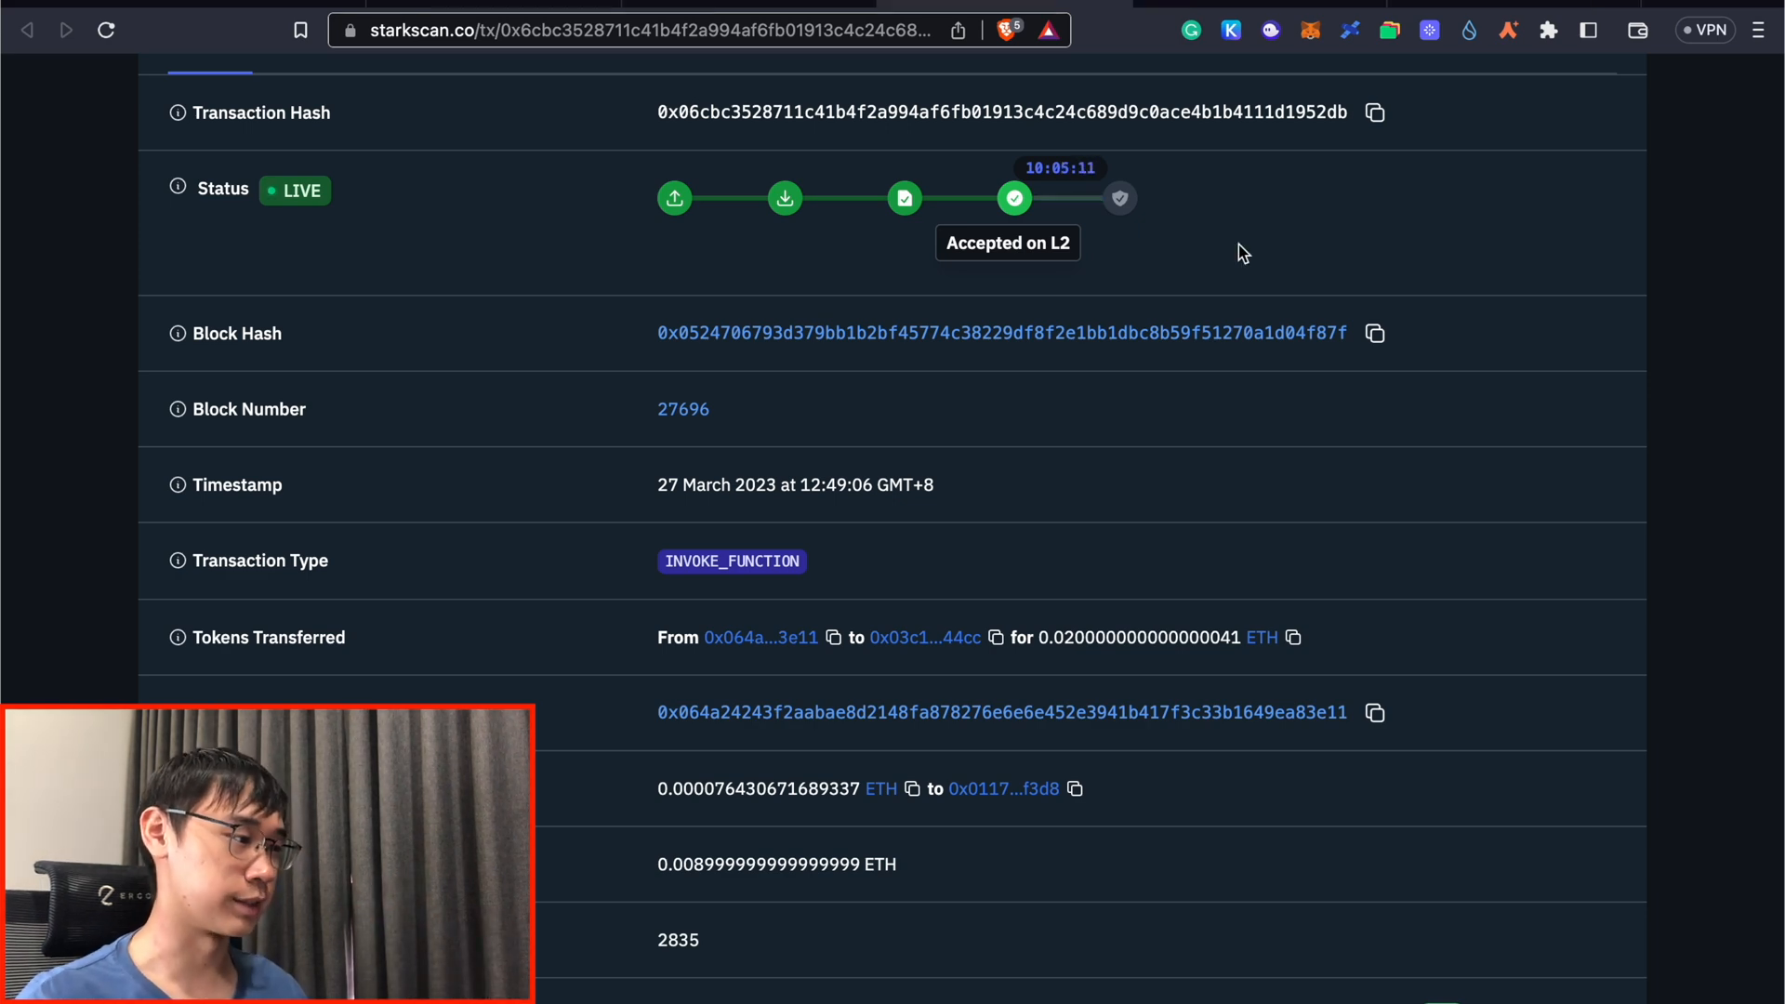